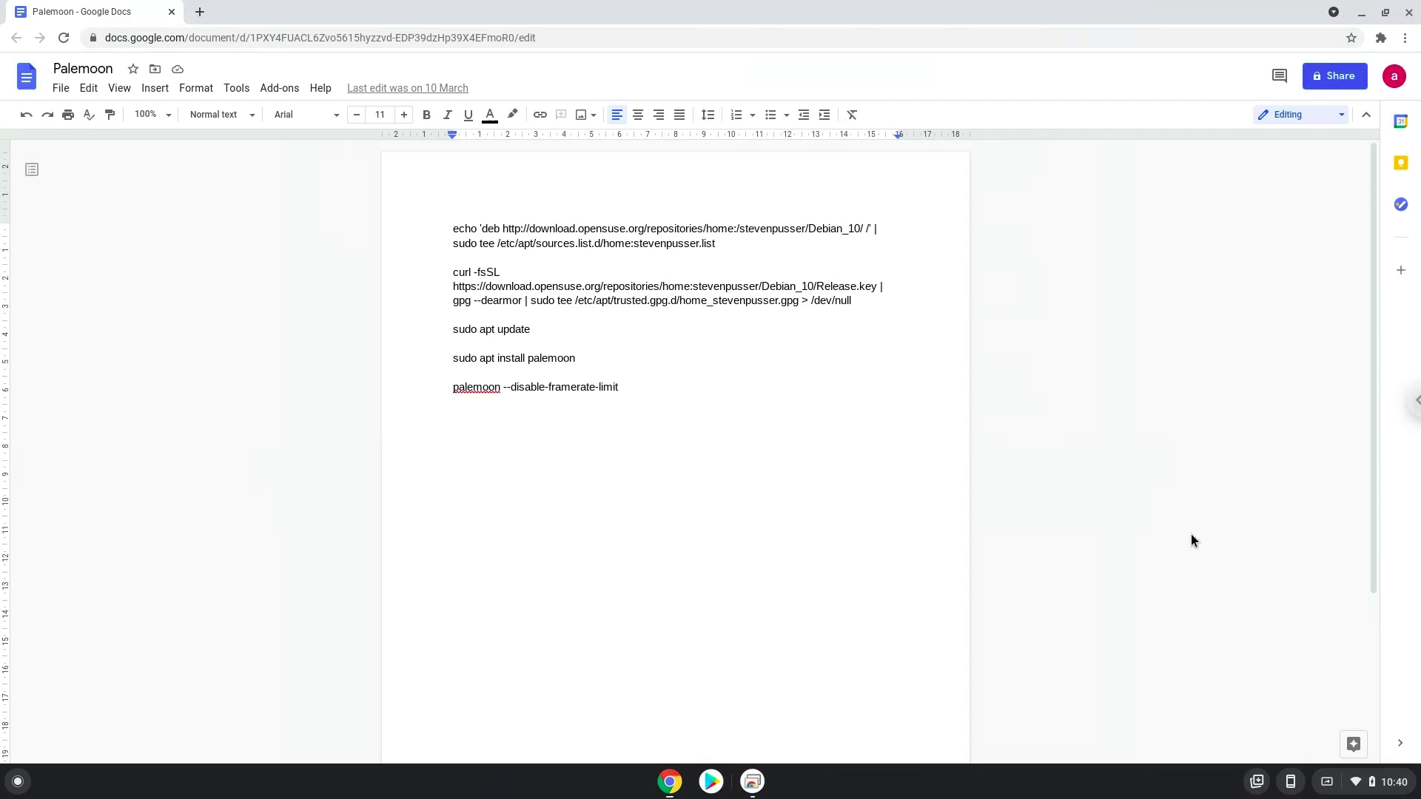
Bring up the Developers section of Chrome OS Settings showing the Linux development environment option
{"action": "key", "text": "enter"}
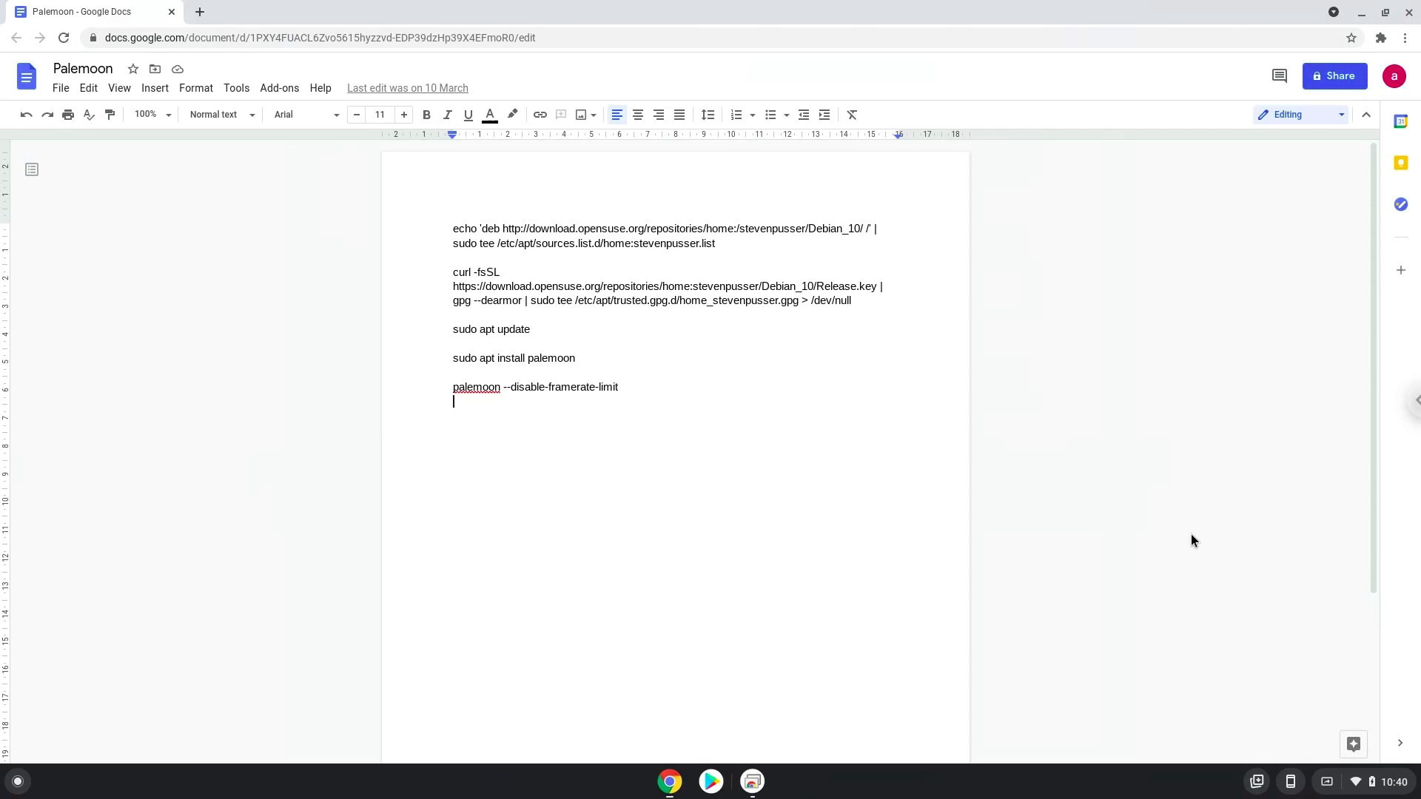
{"action": "key", "text": "backspace"}
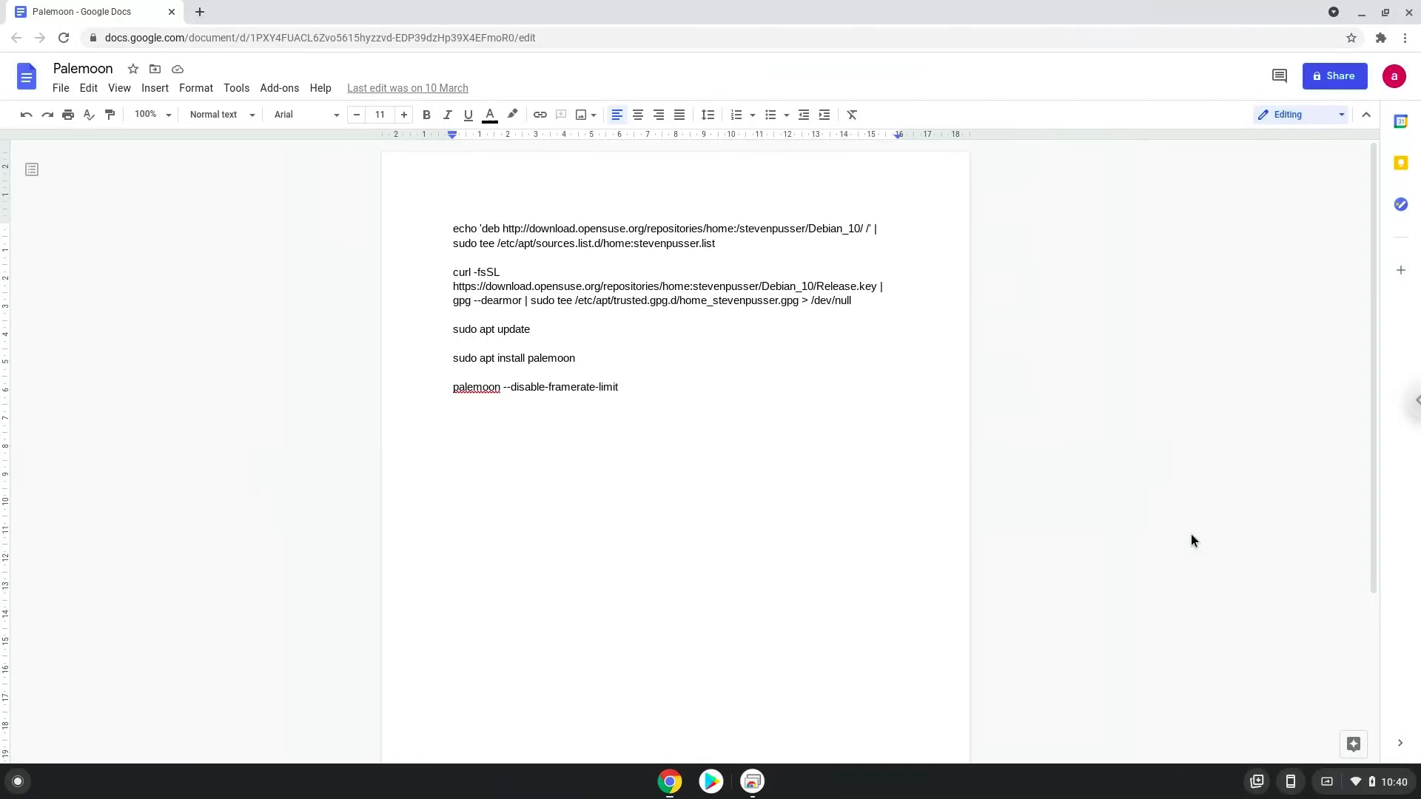
{"action": "key", "text": "enter"}
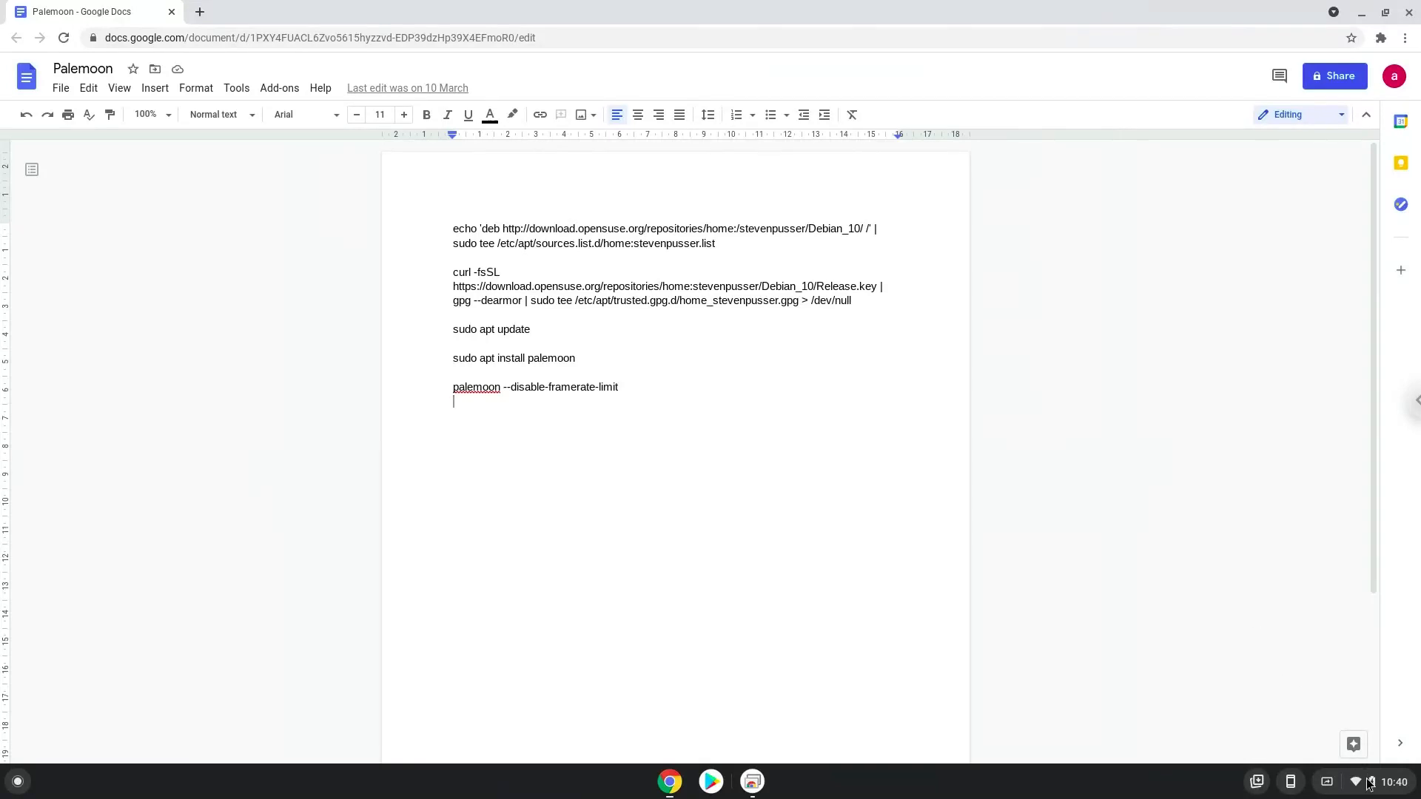
{"action": "left_click", "coordinate": [1370, 781]}
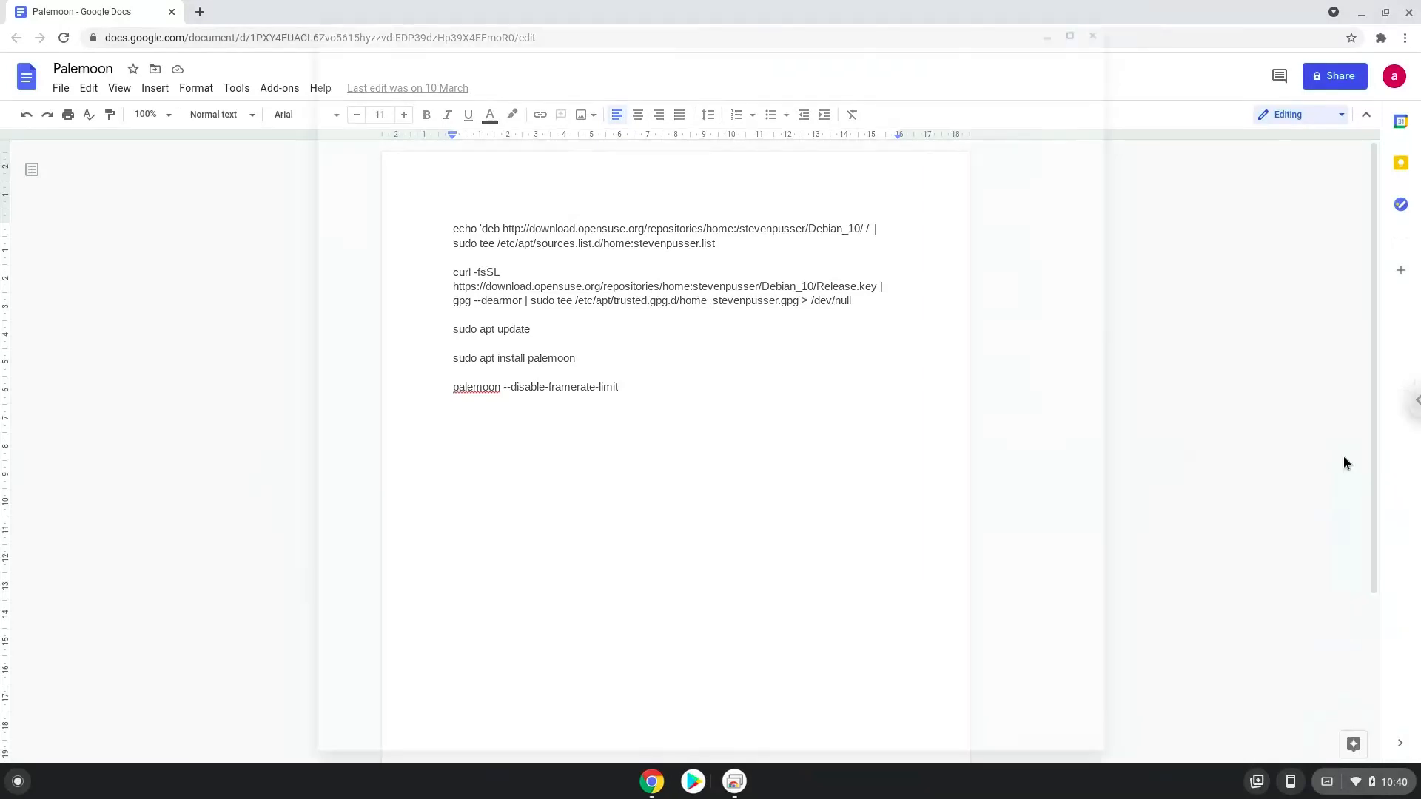
{"action": "left_click", "coordinate": [771, 781]}
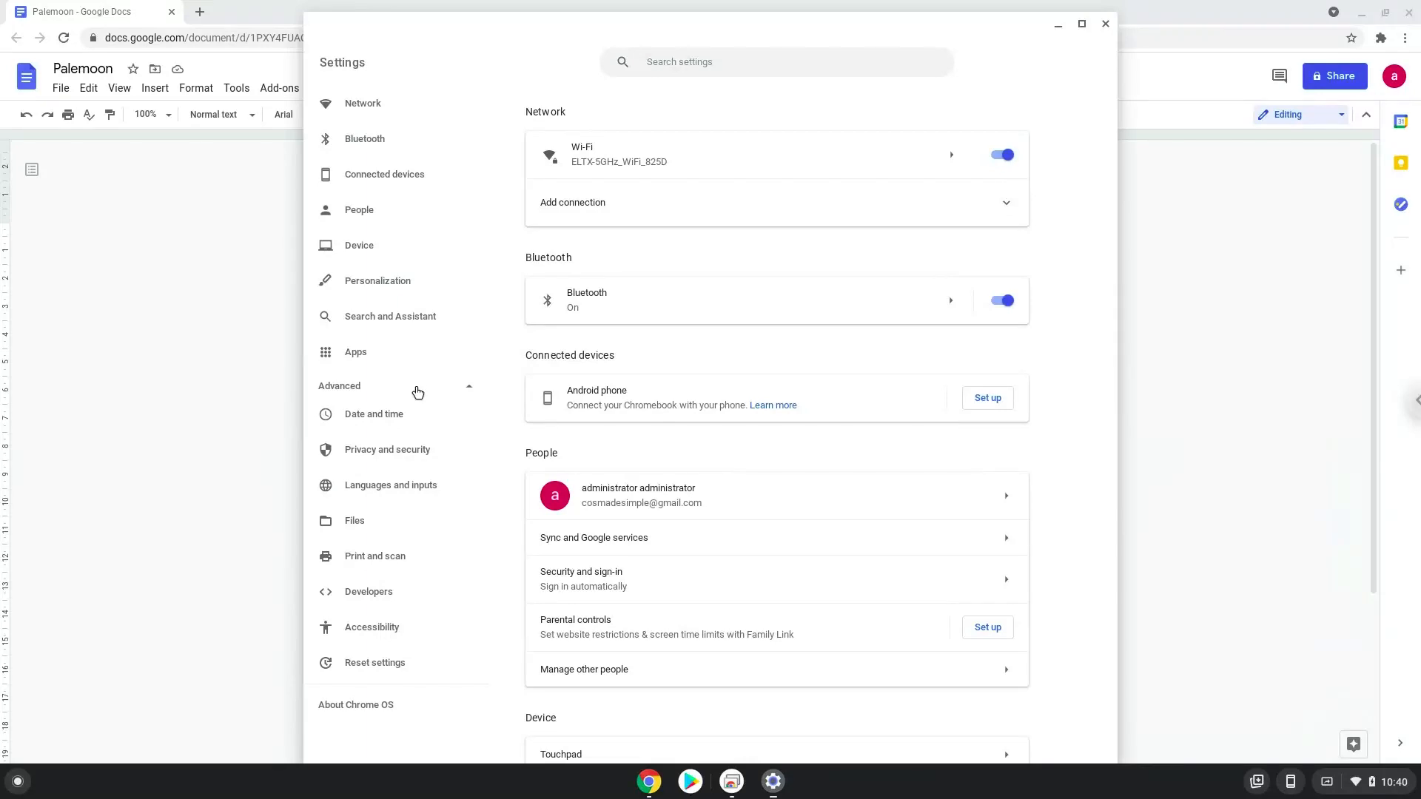
{"action": "mouse_move", "coordinate": [435, 598]}
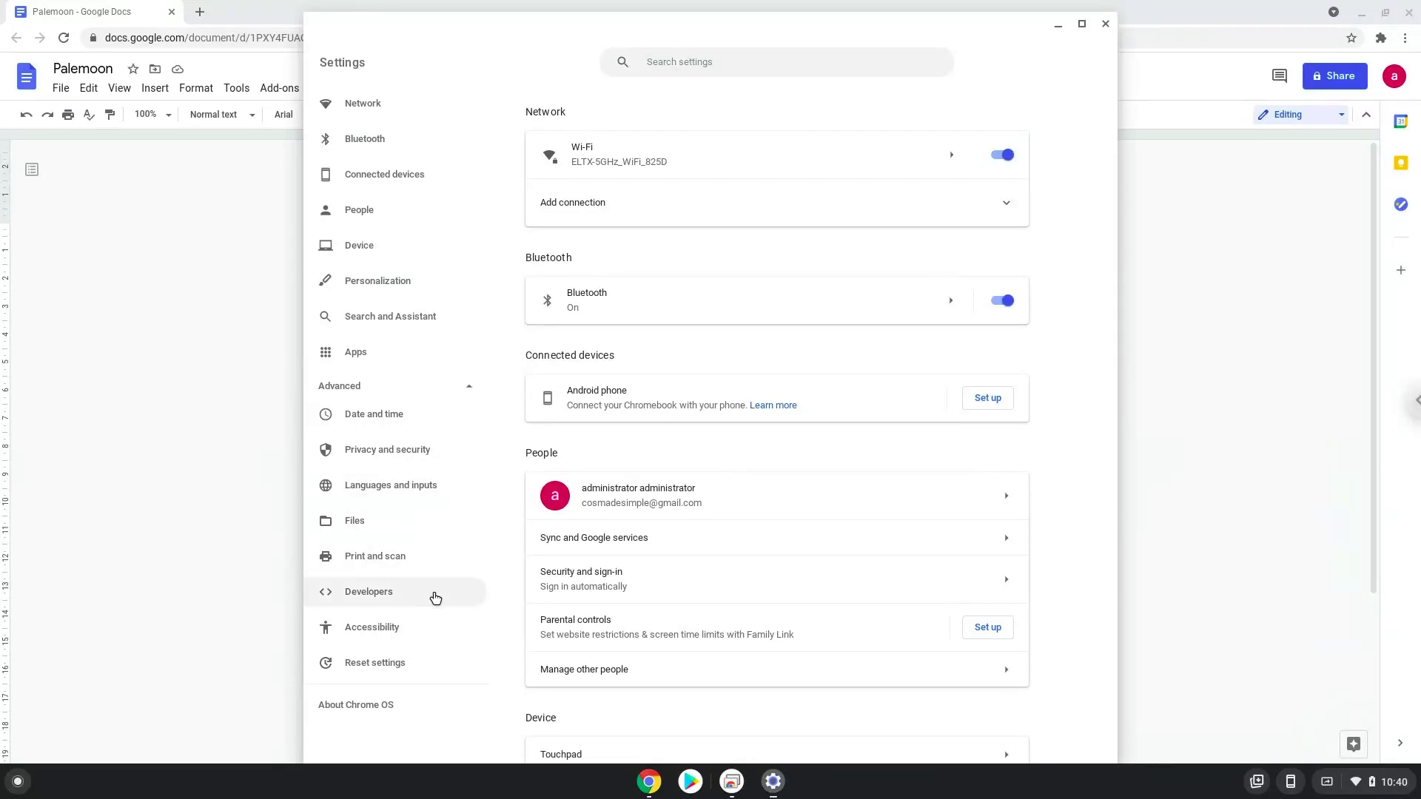
{"action": "left_click", "coordinate": [369, 590]}
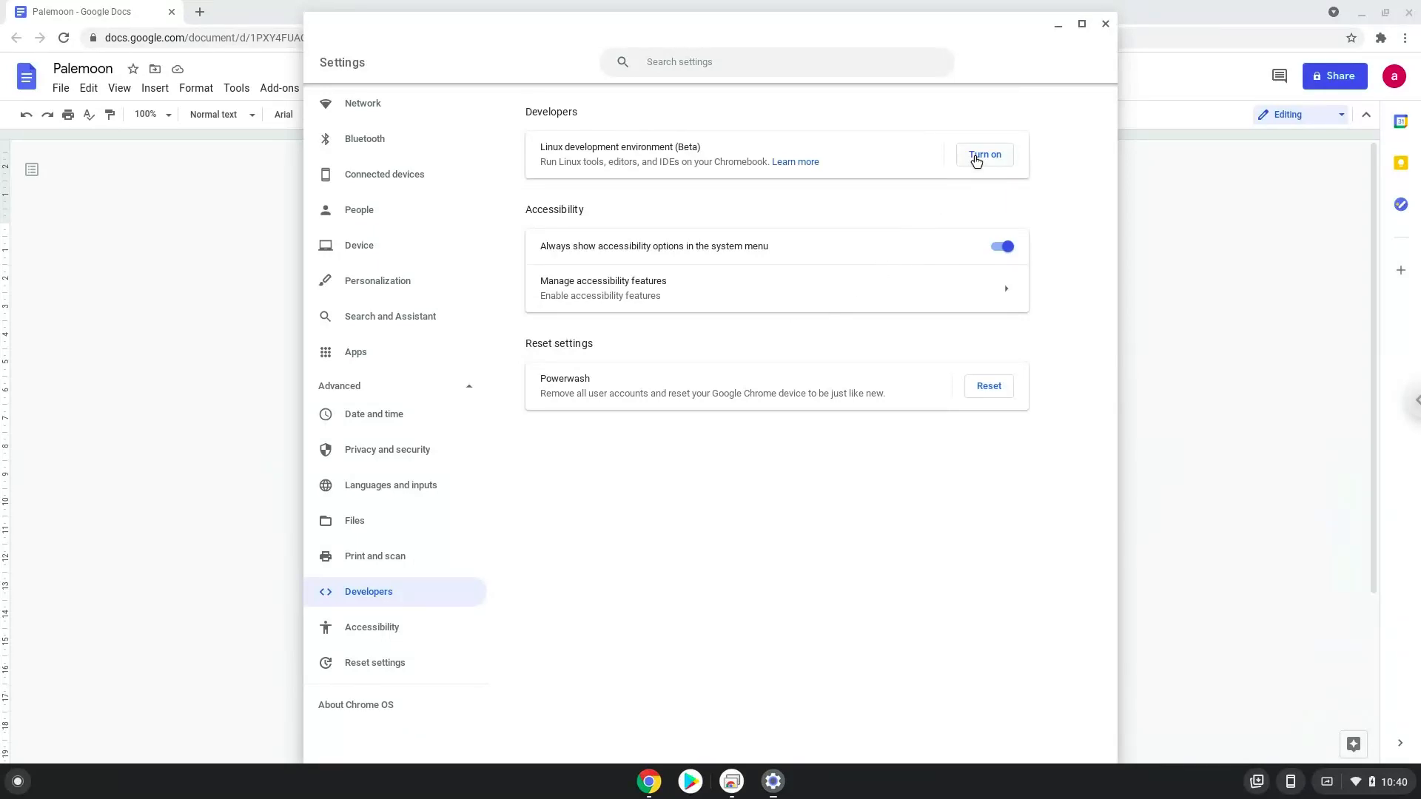
Turn on and install Linux with the recommended disk size, then close the terminal it spawns
{"action": "left_click", "coordinate": [984, 154]}
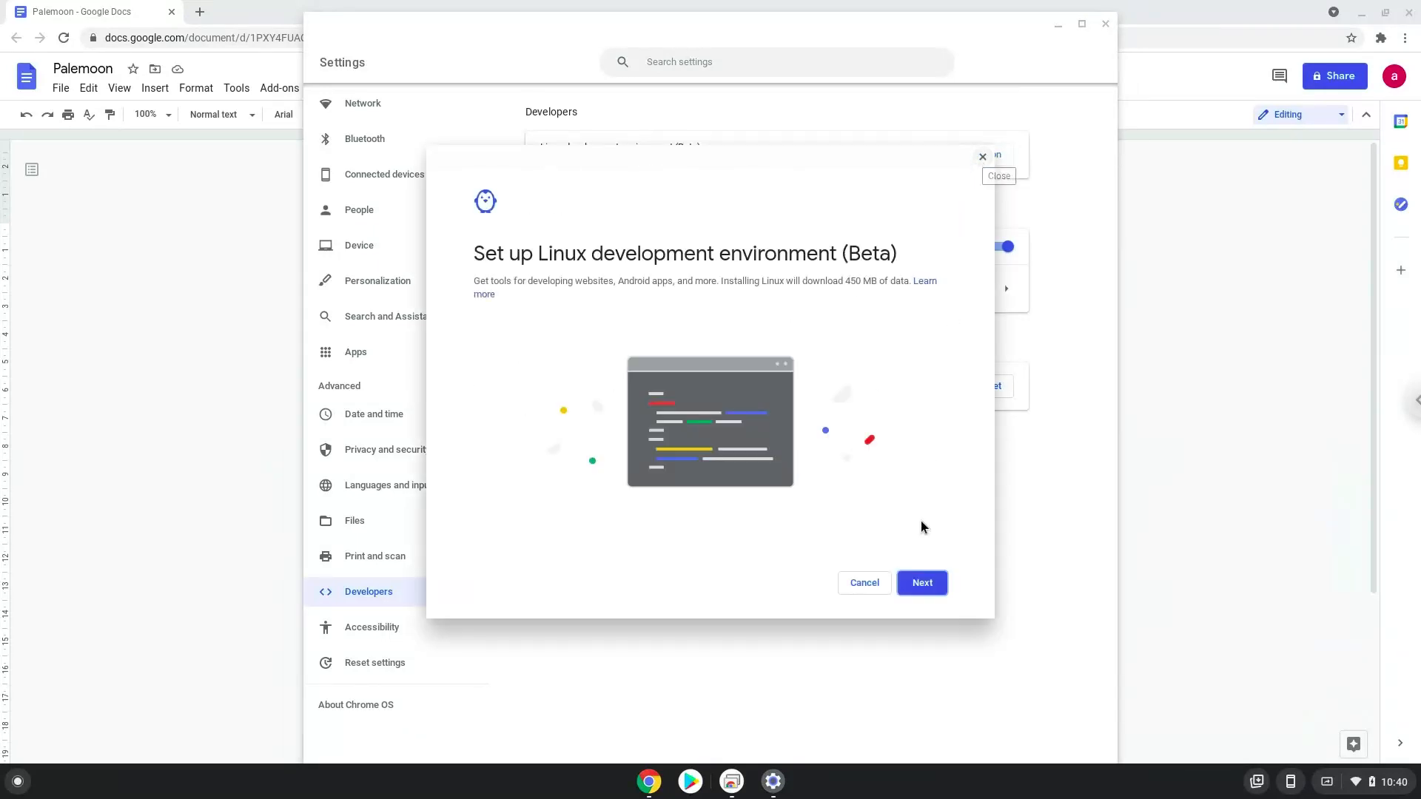
{"action": "left_click", "coordinate": [921, 583]}
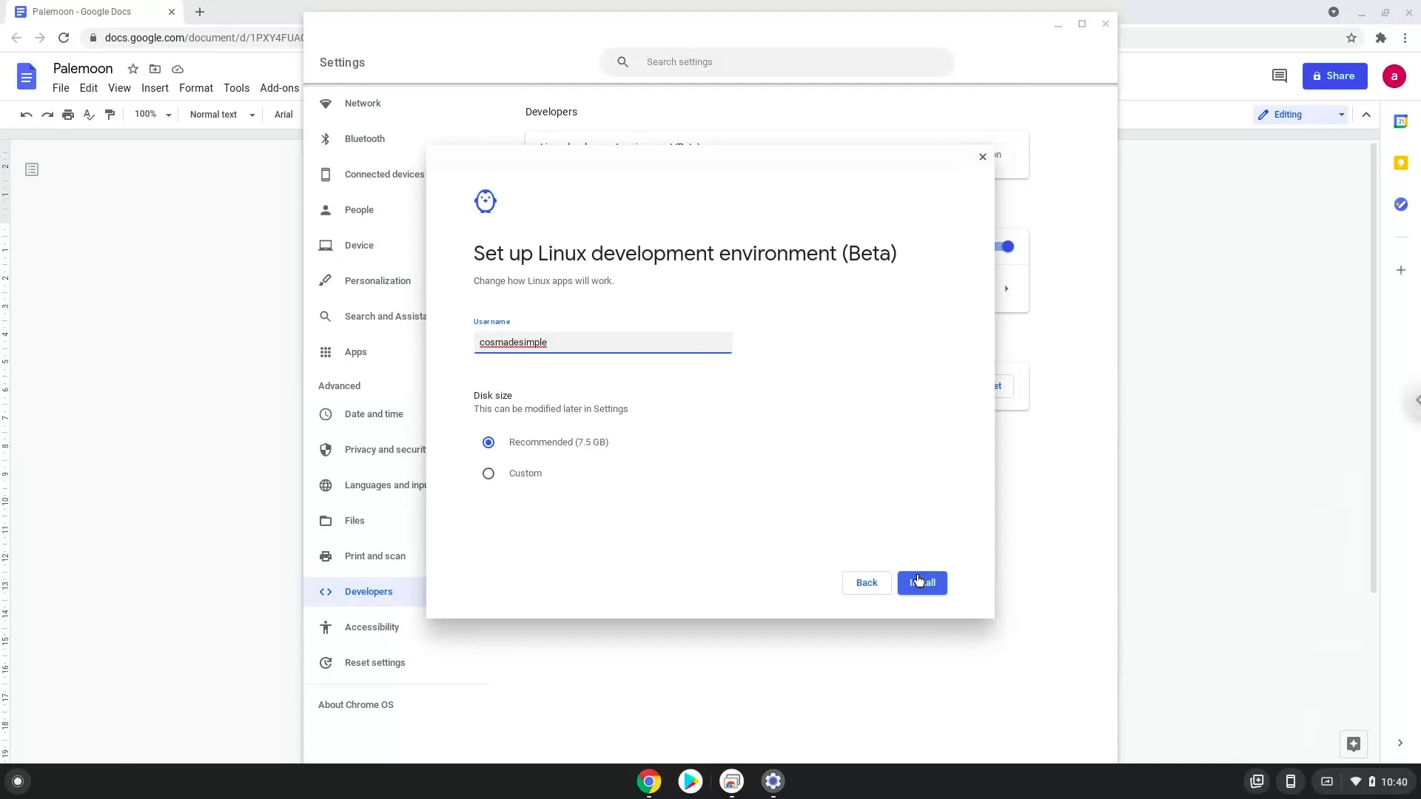
{"action": "left_click", "coordinate": [922, 582]}
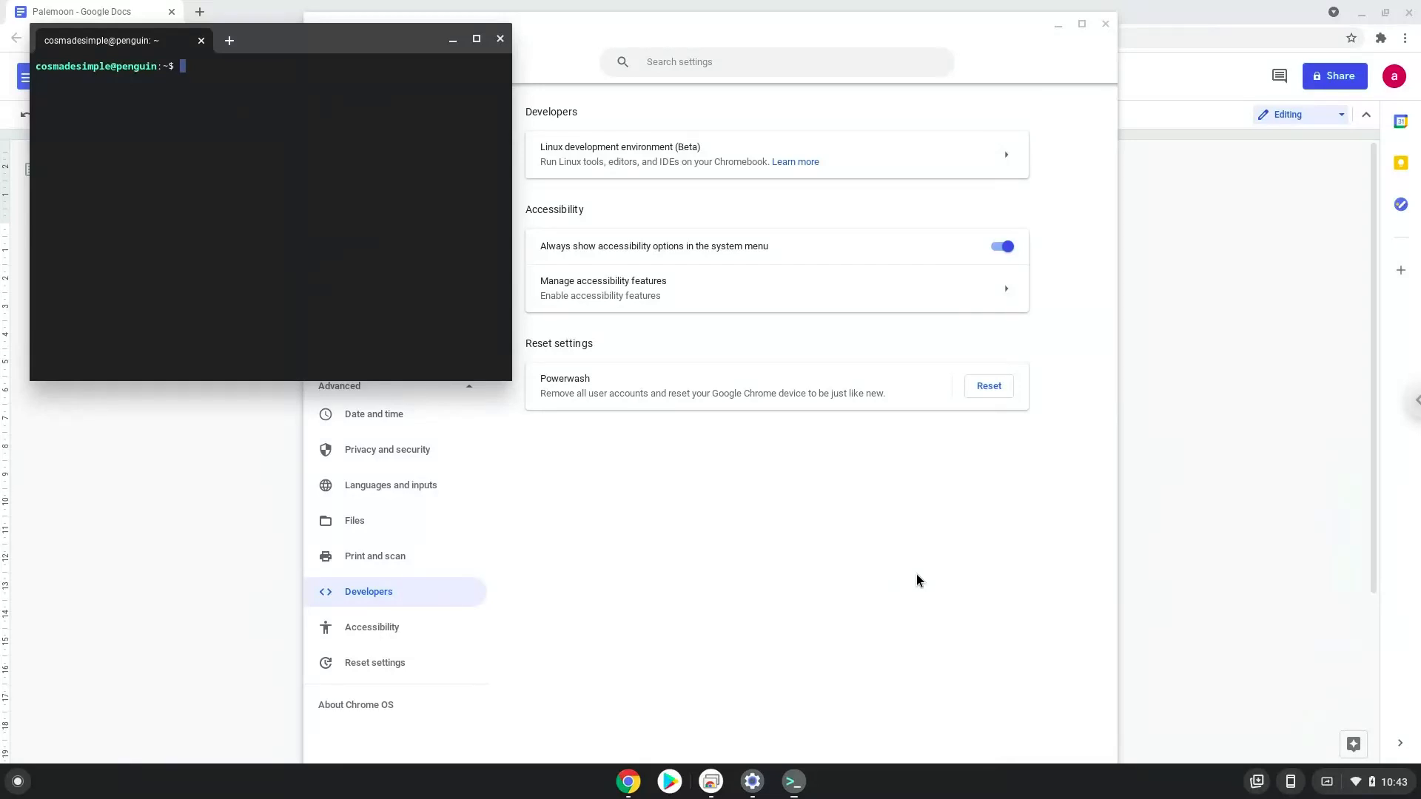
{"action": "mouse_move", "coordinate": [704, 321]}
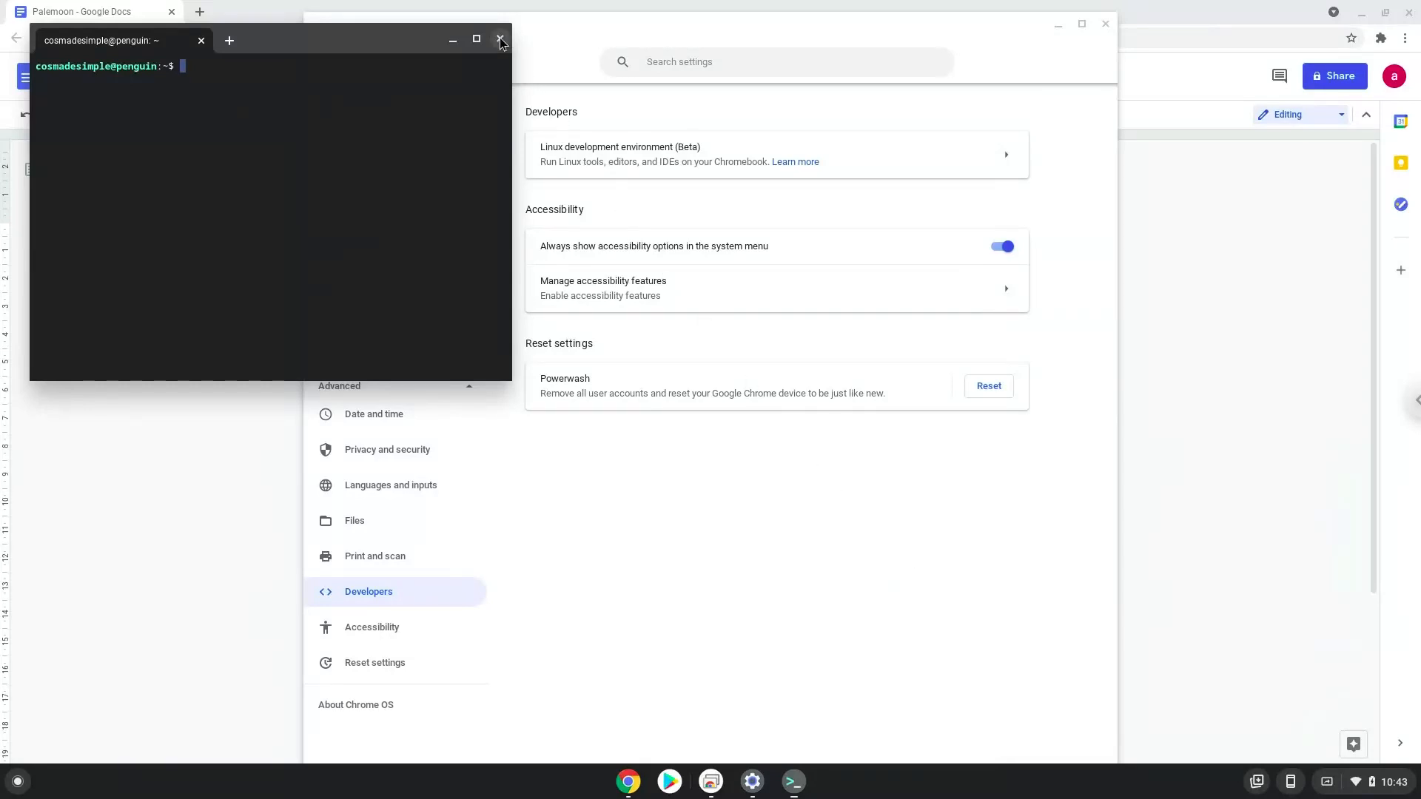
{"action": "left_click", "coordinate": [499, 40]}
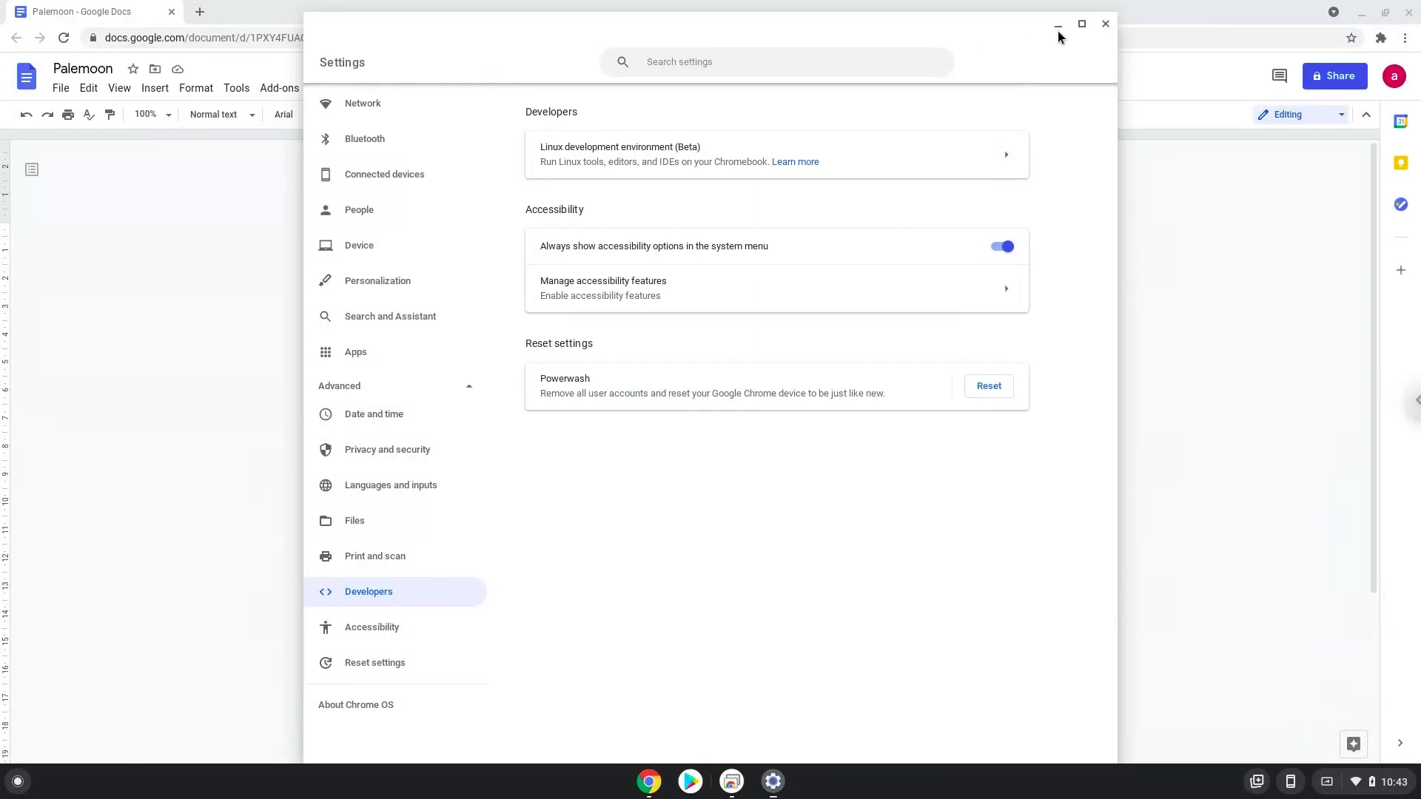
Copy the first repository echo command from the Palemoon Google Docs notes
{"action": "left_click", "coordinate": [1104, 23]}
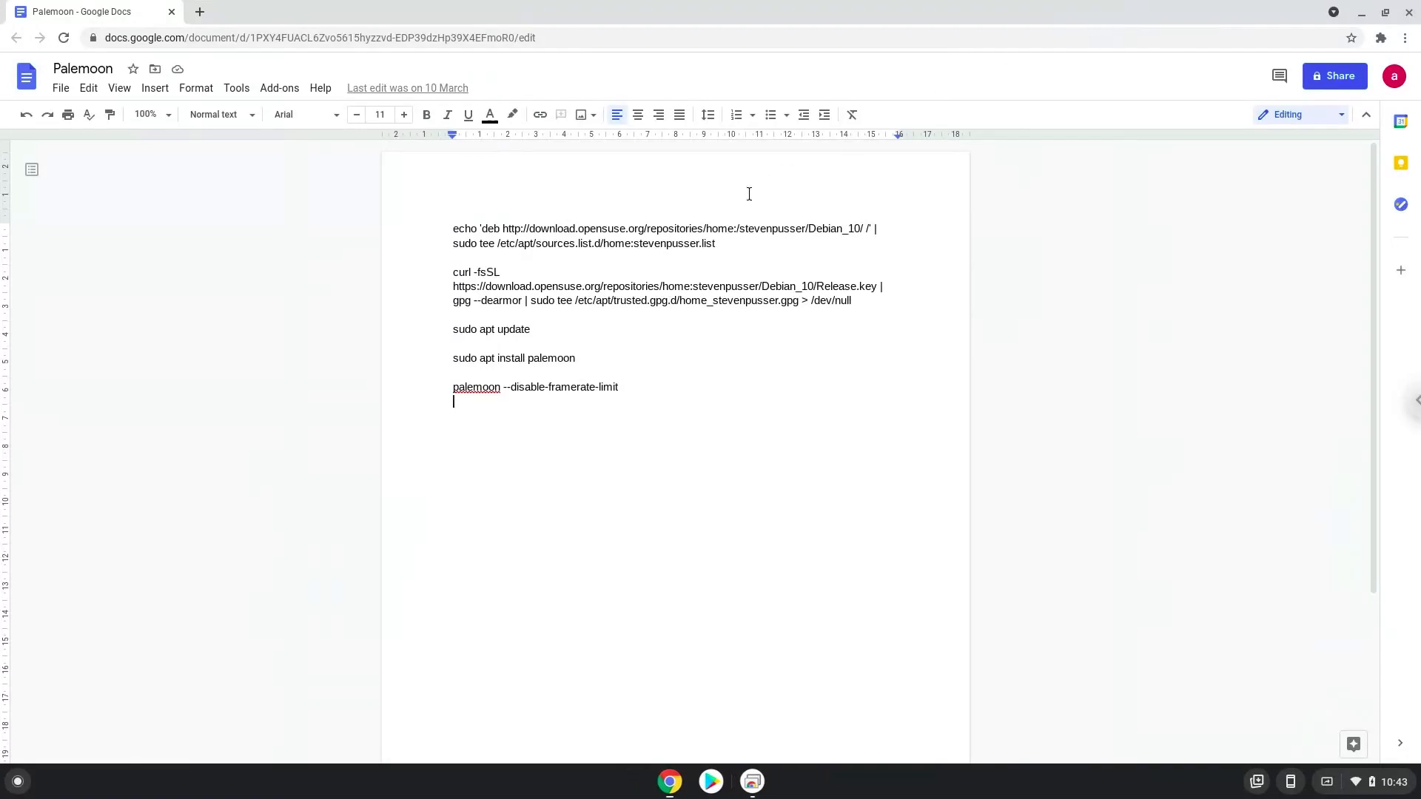
{"action": "left_click_drag", "start_coordinate": [453, 228], "coordinate": [716, 243]}
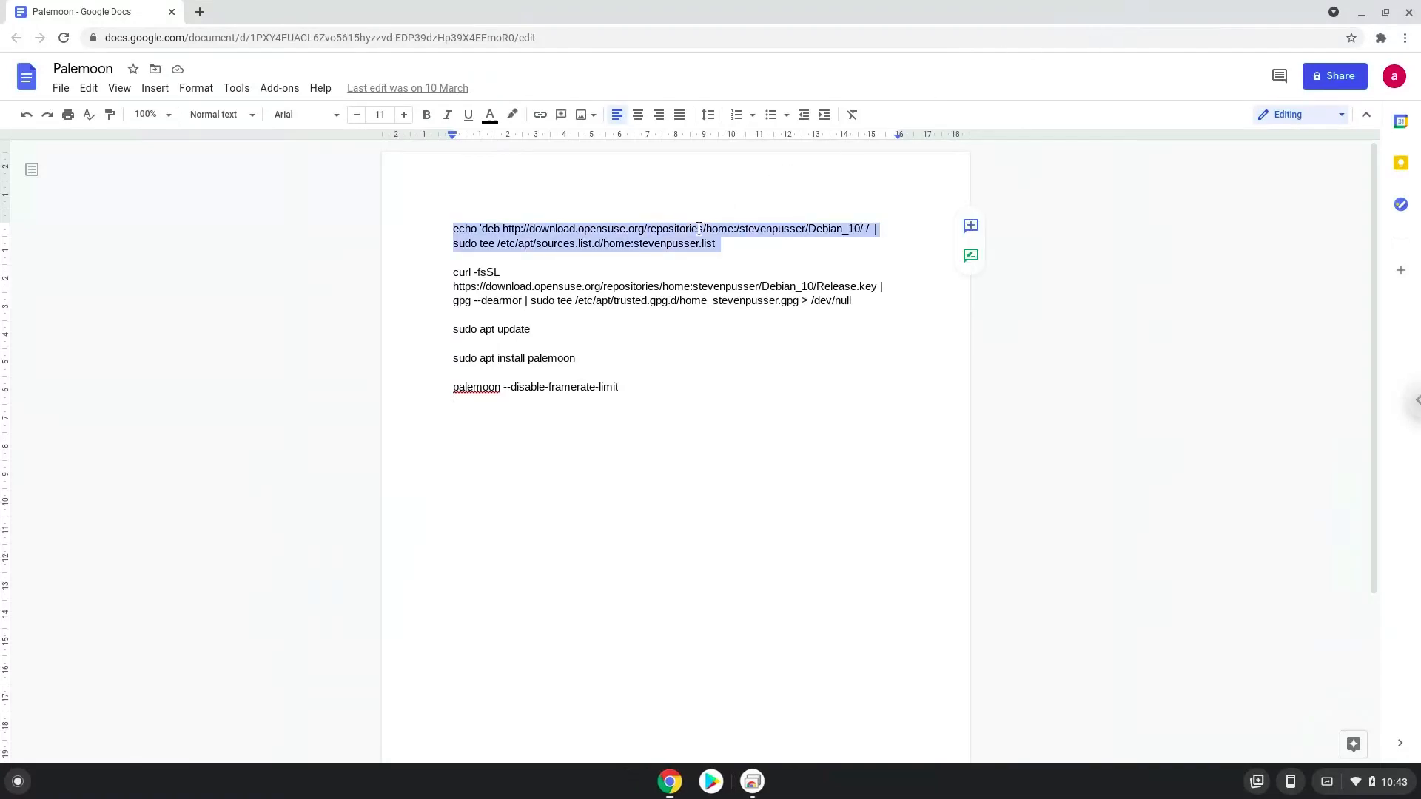
{"action": "right_click", "coordinate": [697, 228]}
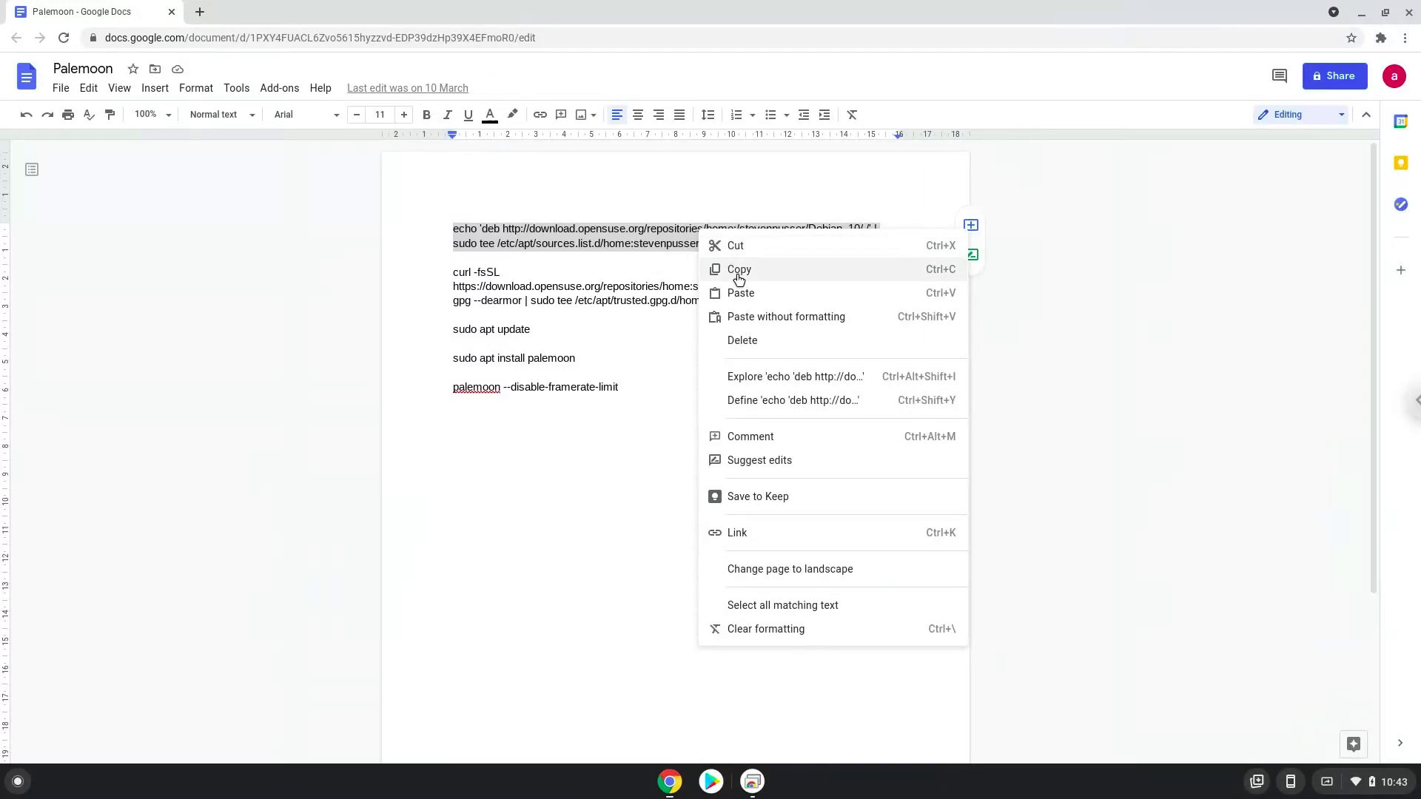
{"action": "left_click", "coordinate": [740, 269]}
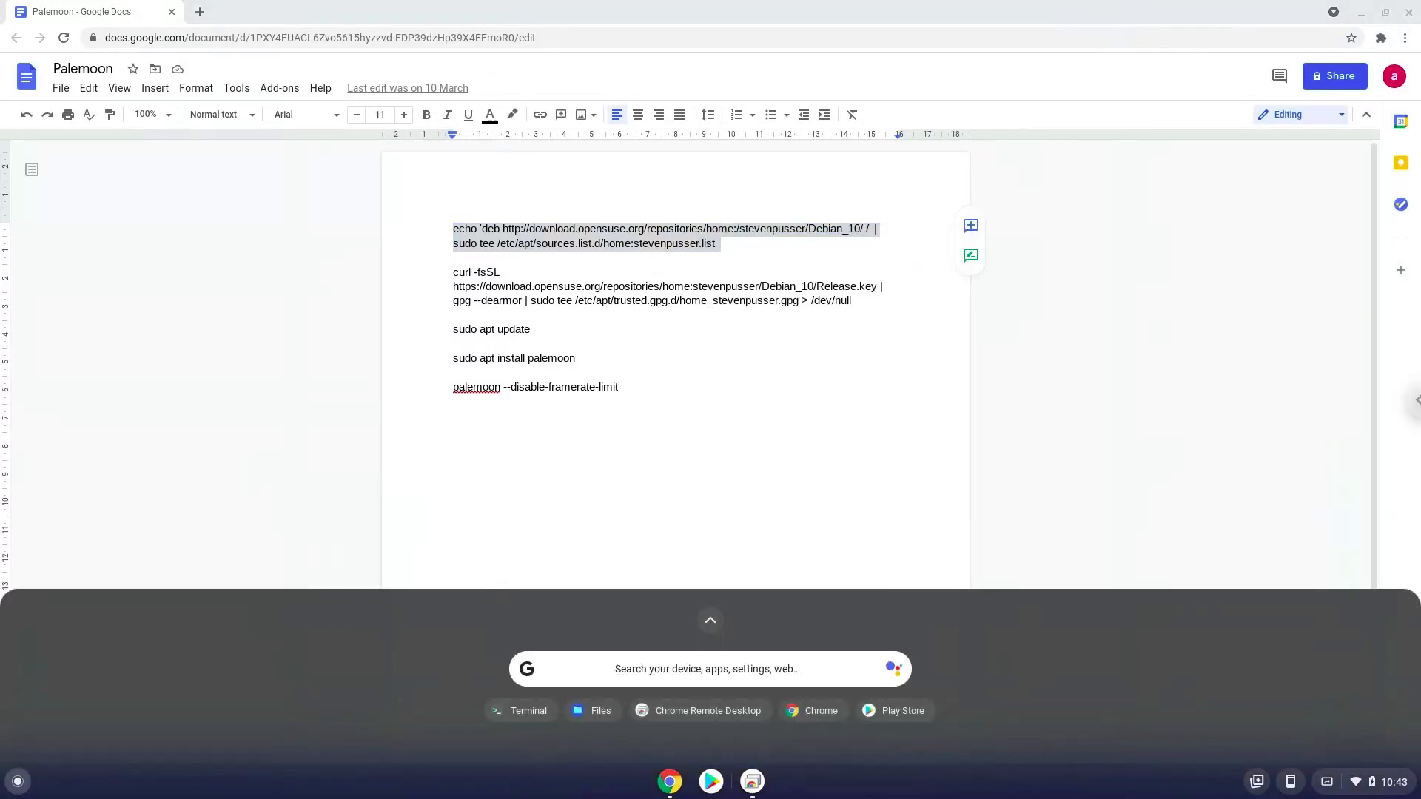
Launch the Linux Terminal from the launcher search
{"action": "type", "text": "terminal"}
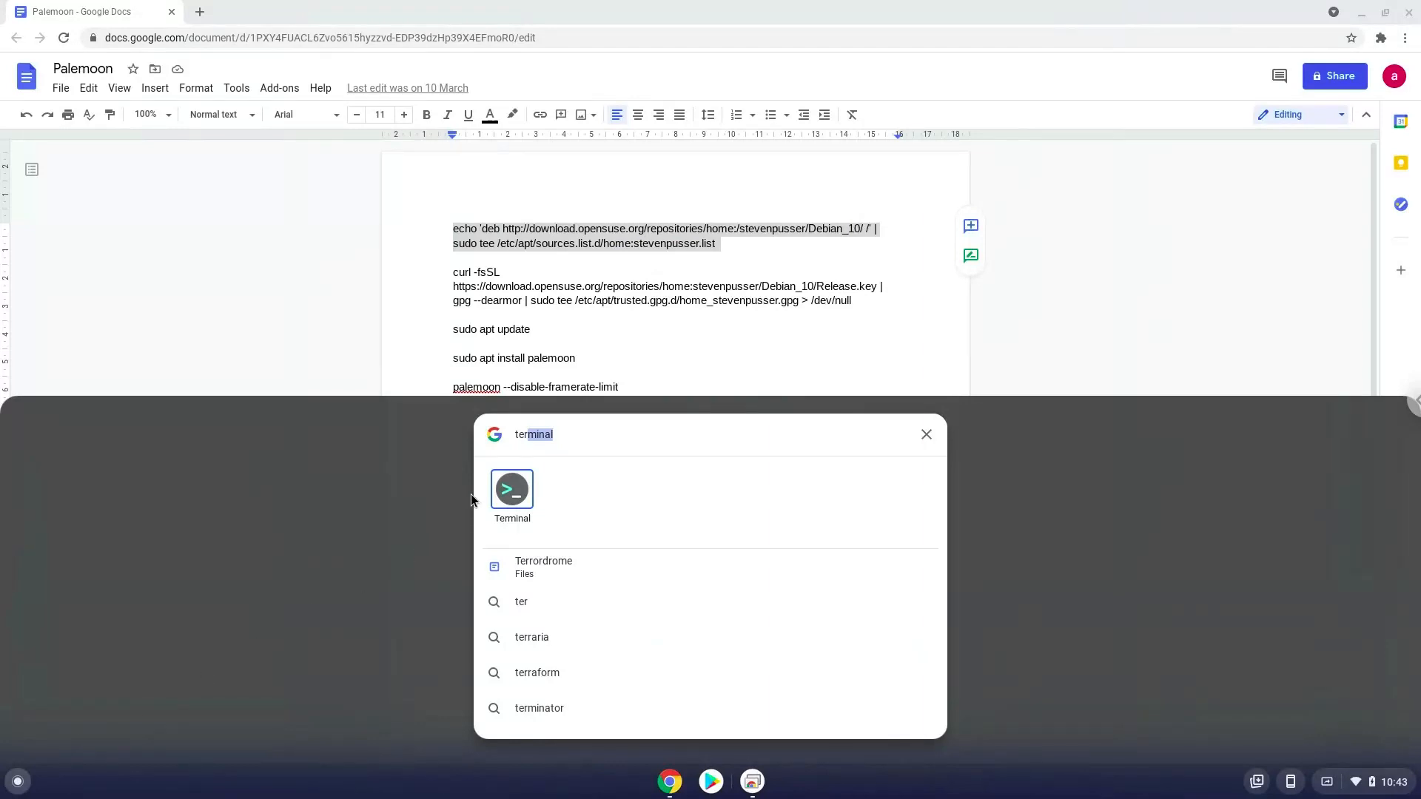
{"action": "left_click", "coordinate": [510, 490]}
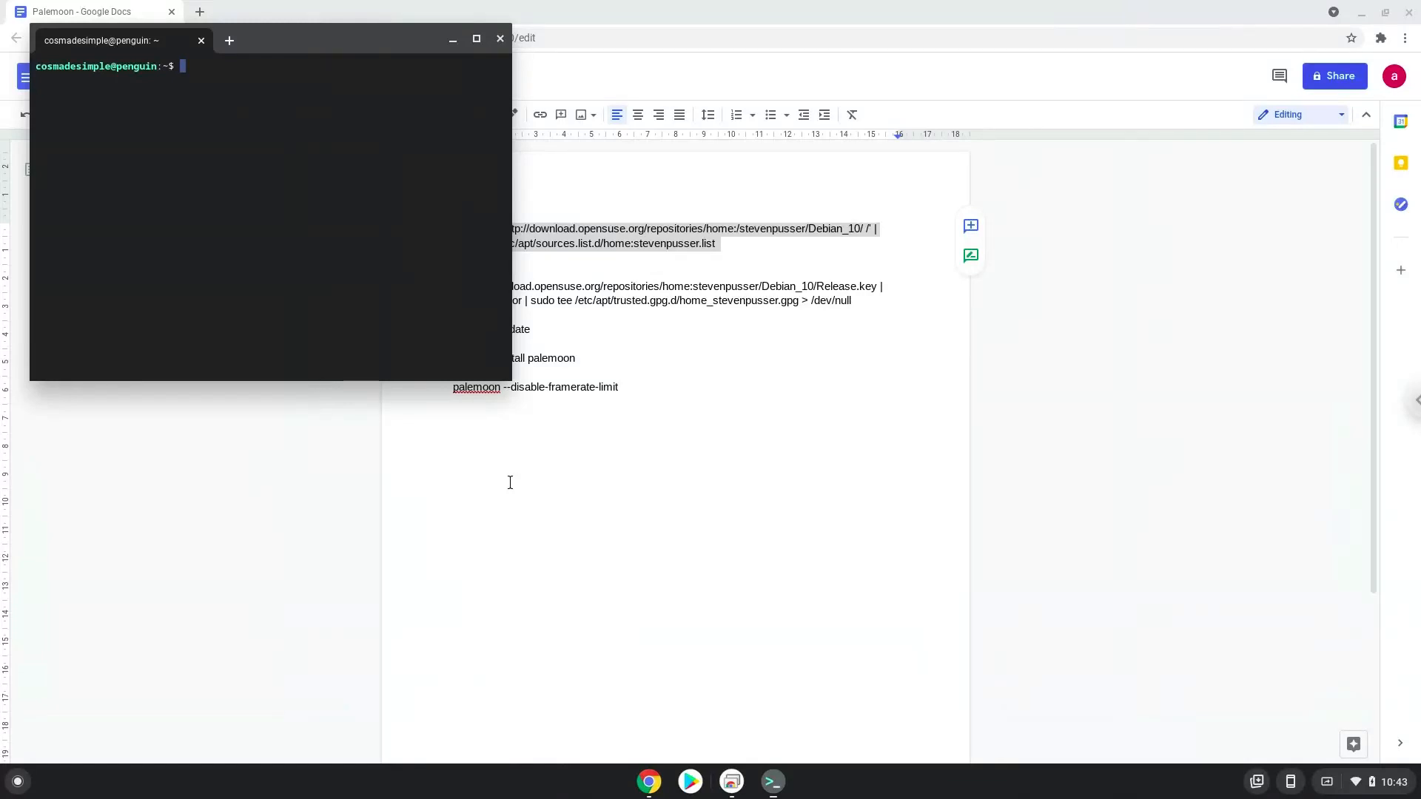
{"action": "mouse_move", "coordinate": [349, 46]}
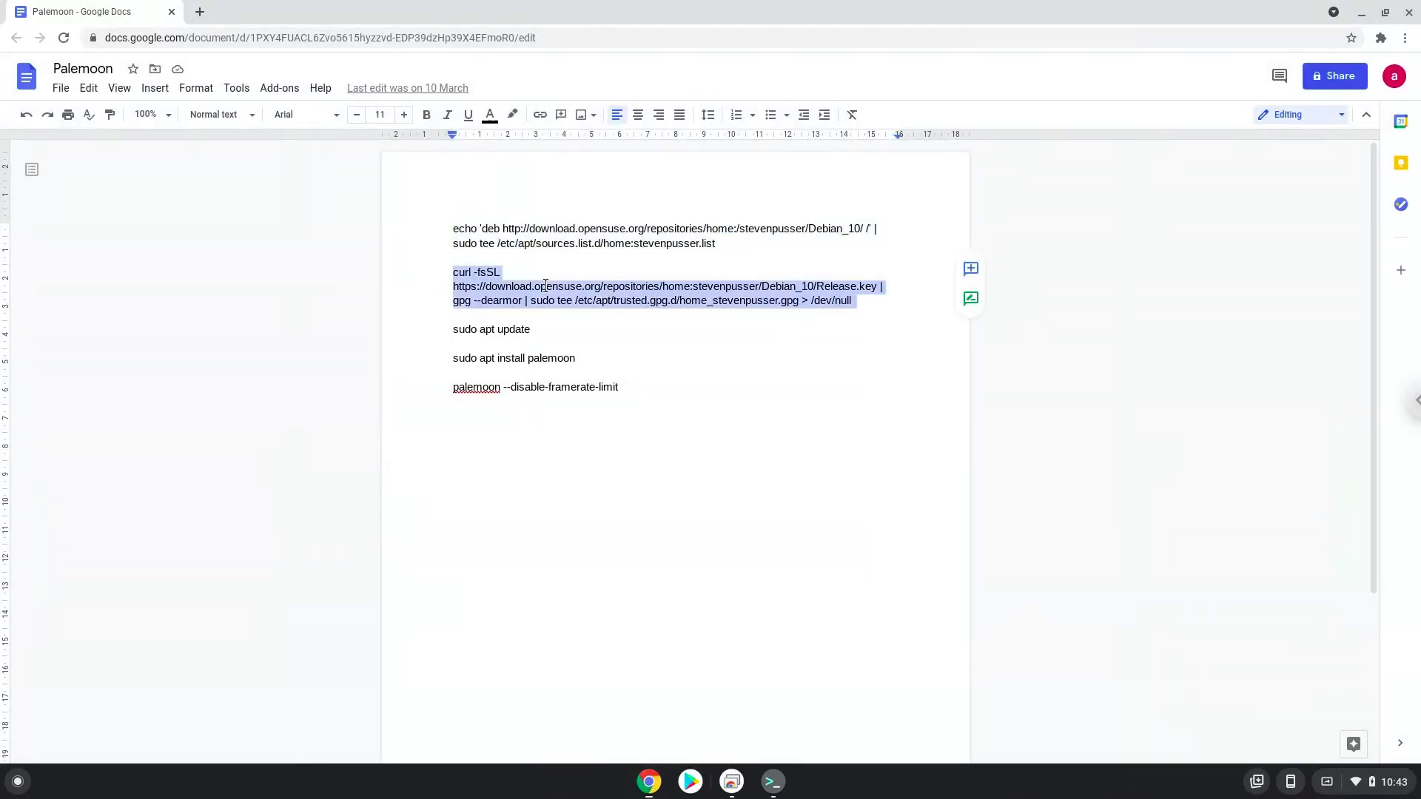
Copy the curl signing-key command into the terminal, then return to the Palemoon notes
{"action": "right_click", "coordinate": [543, 286]}
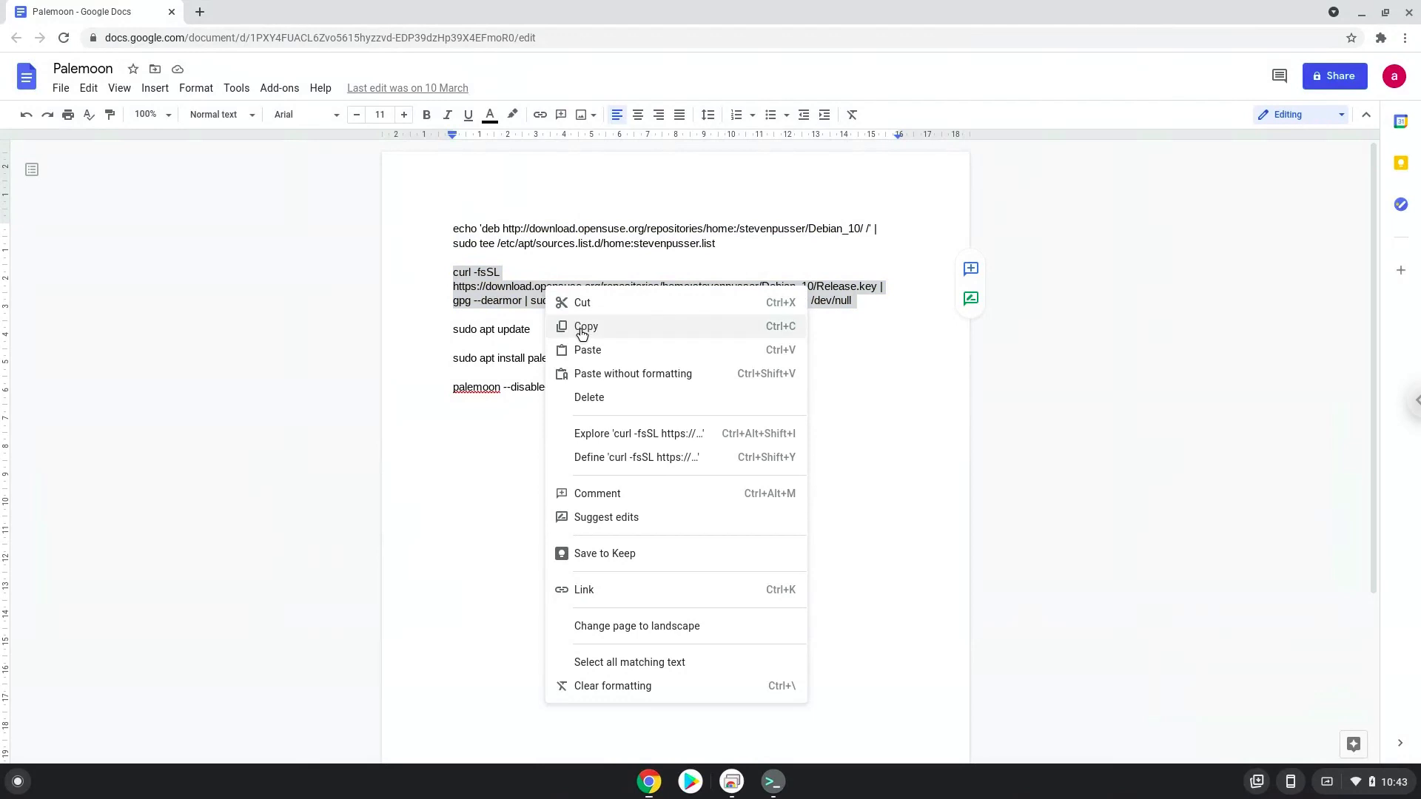
{"action": "left_click", "coordinate": [586, 326]}
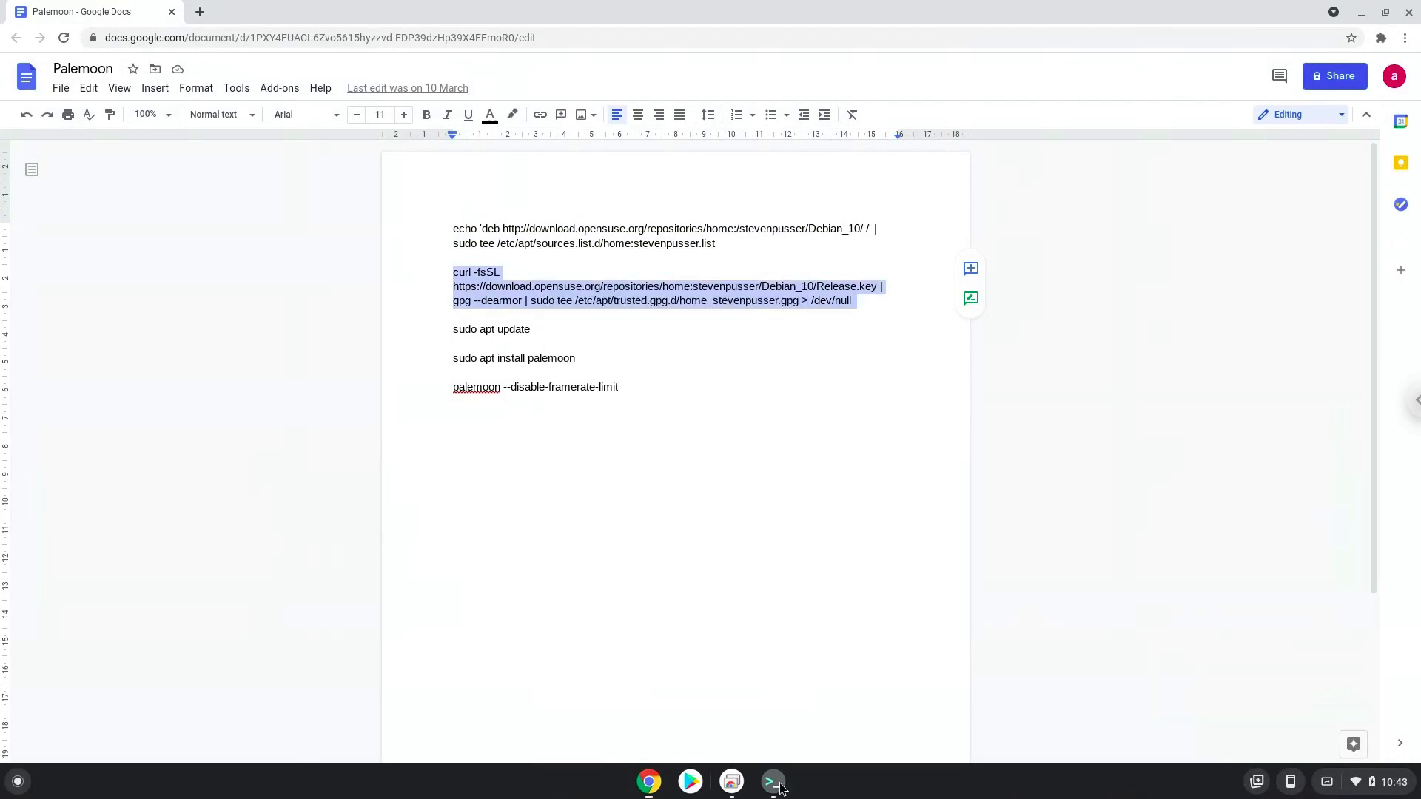
{"action": "left_click", "coordinate": [771, 782]}
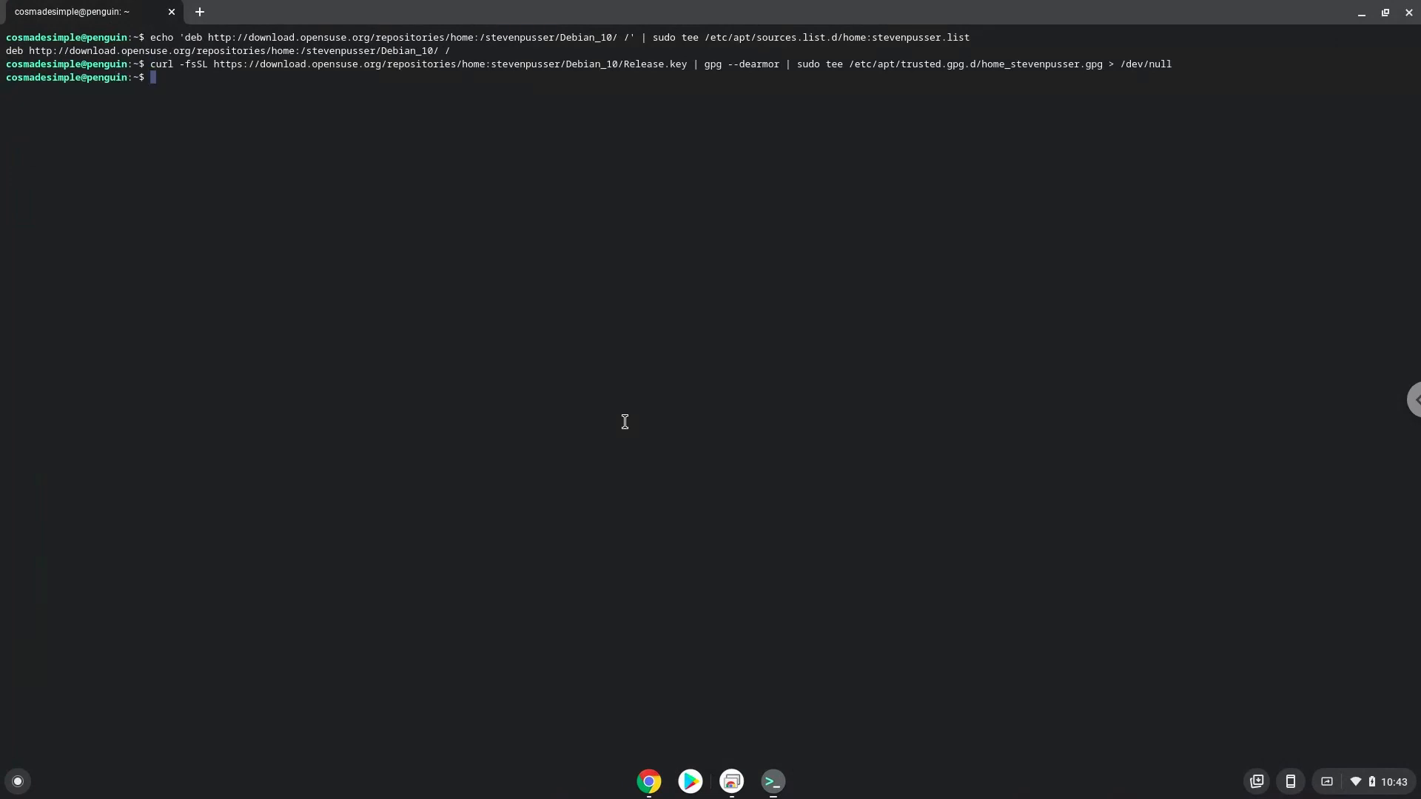
{"action": "mouse_move", "coordinate": [648, 781]}
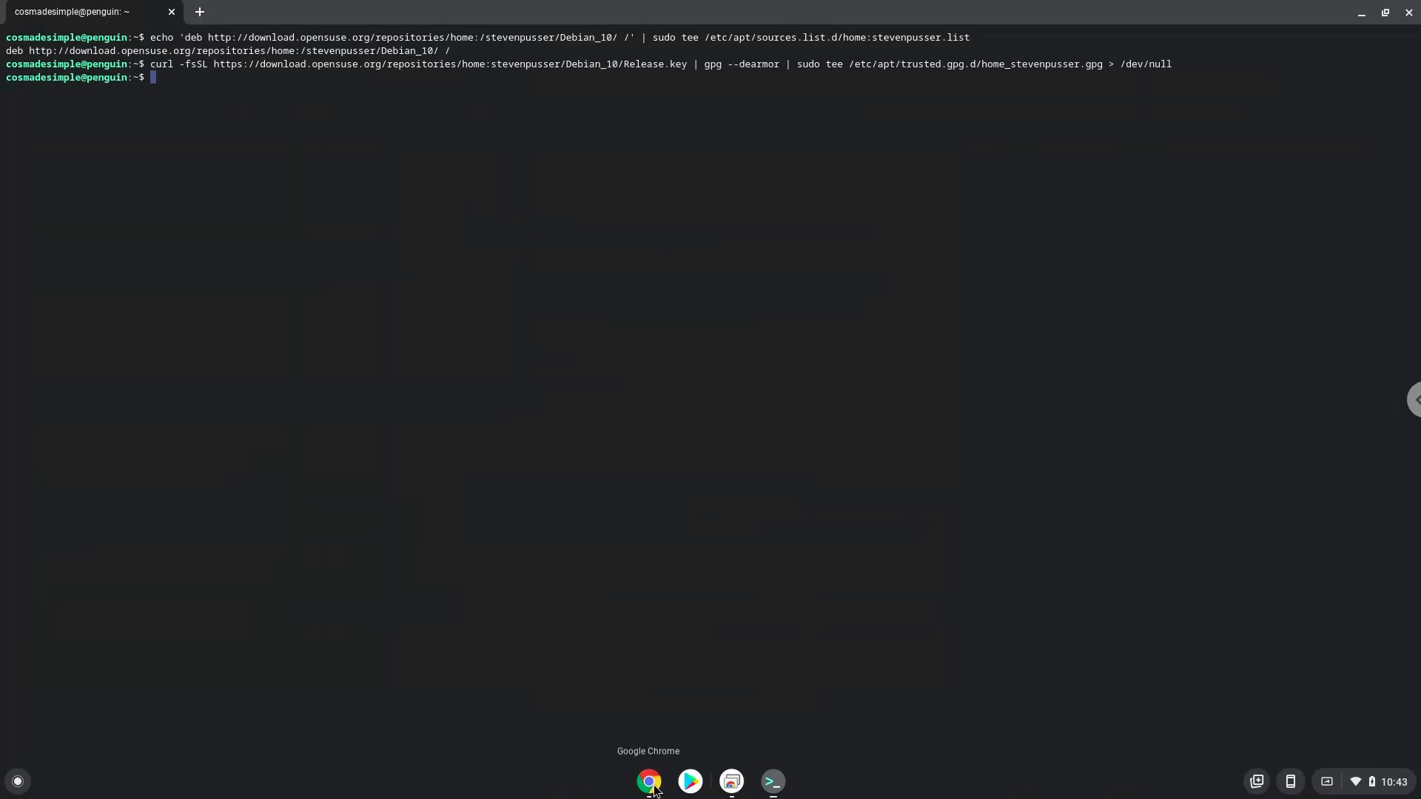
{"action": "left_click", "coordinate": [648, 781]}
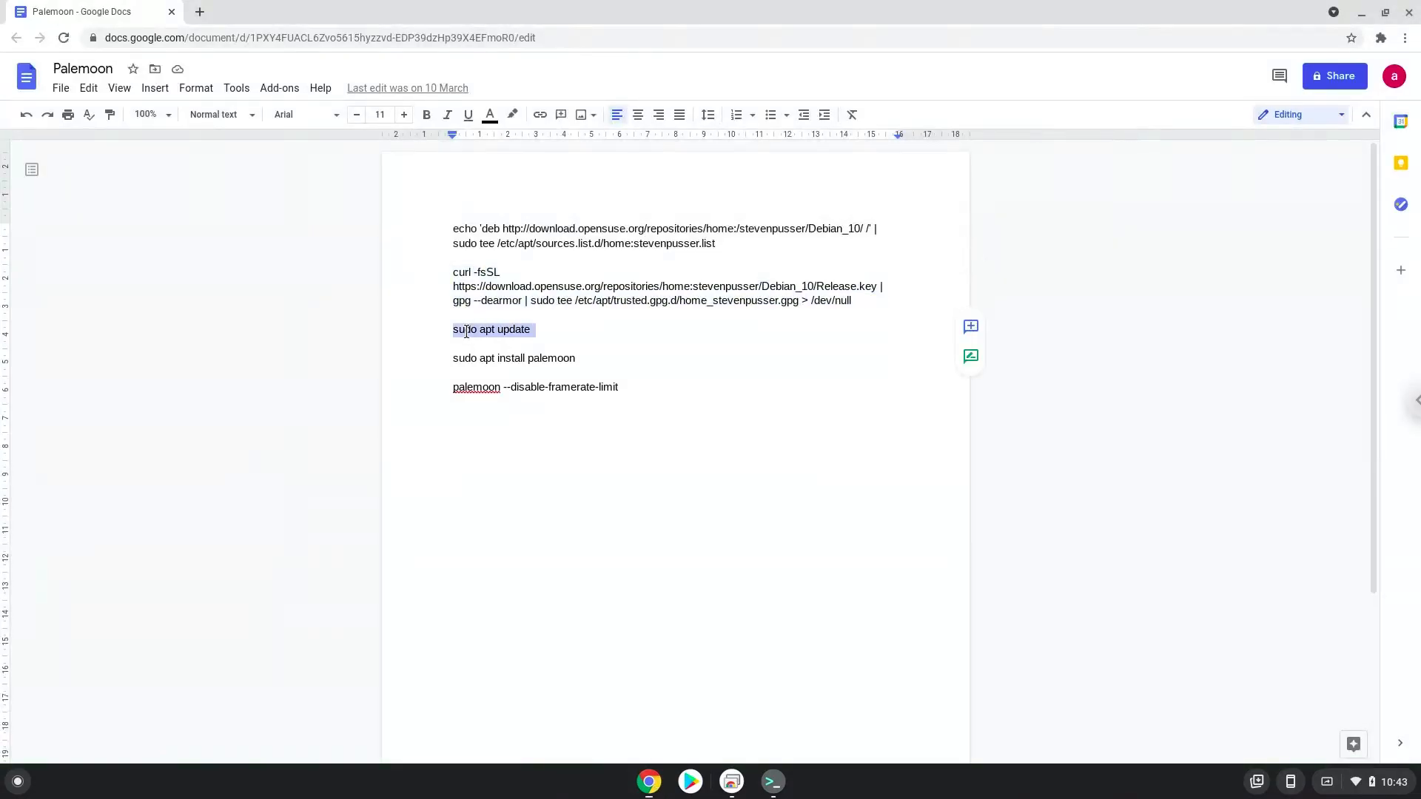
Run sudo apt update in the terminal to fetch the new Pale Moon repository lists
{"action": "right_click", "coordinate": [491, 328]}
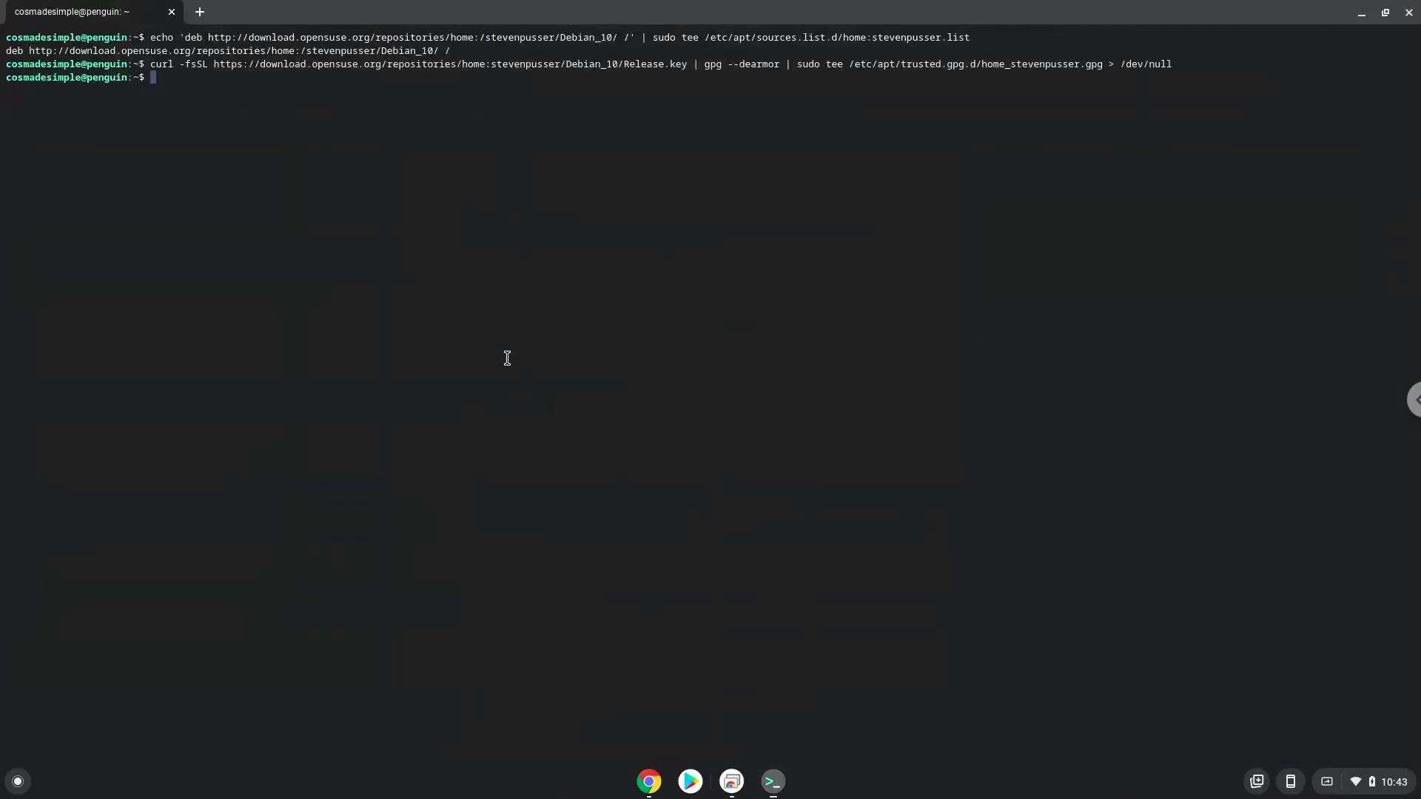
{"action": "type", "text": "sudo apt update"}
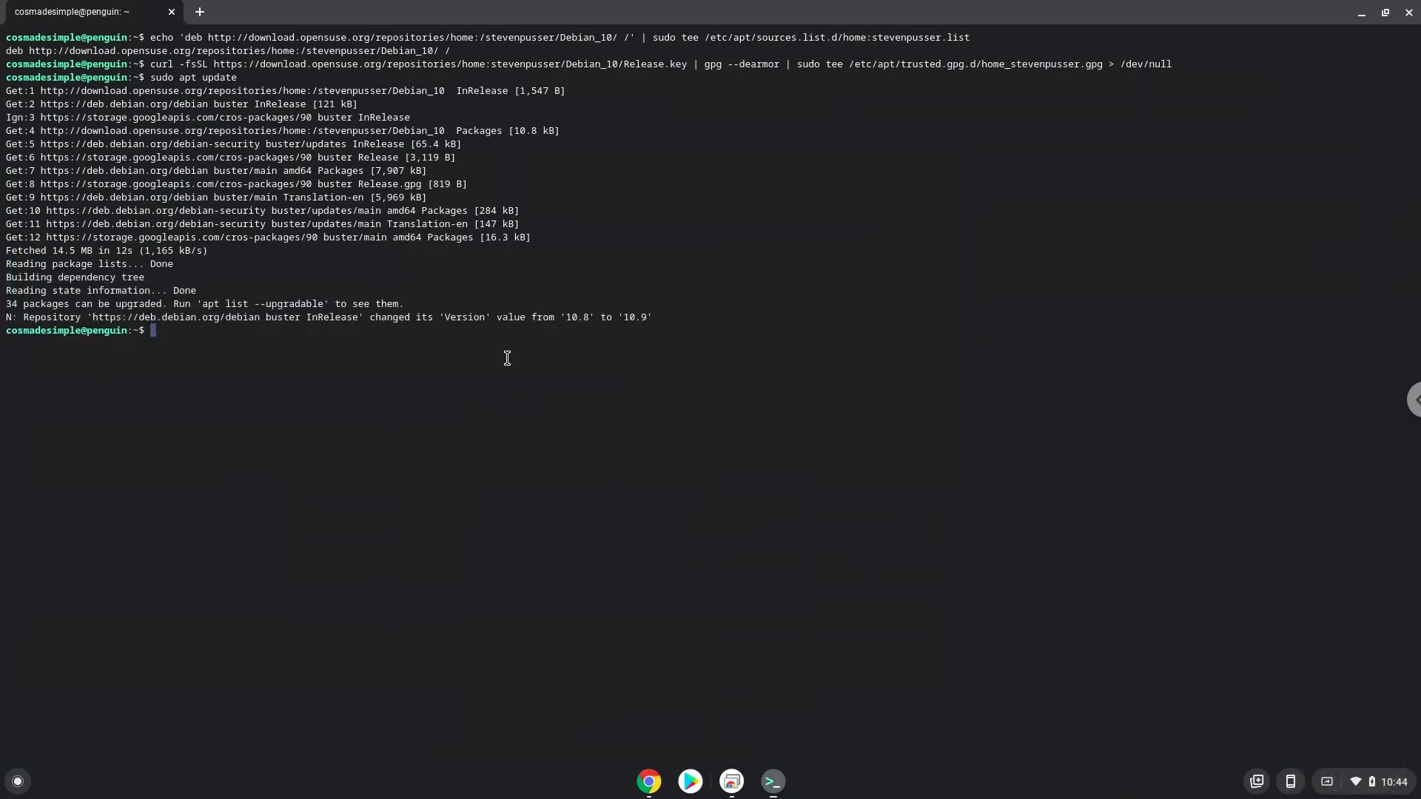
{"action": "mouse_move", "coordinate": [677, 694]}
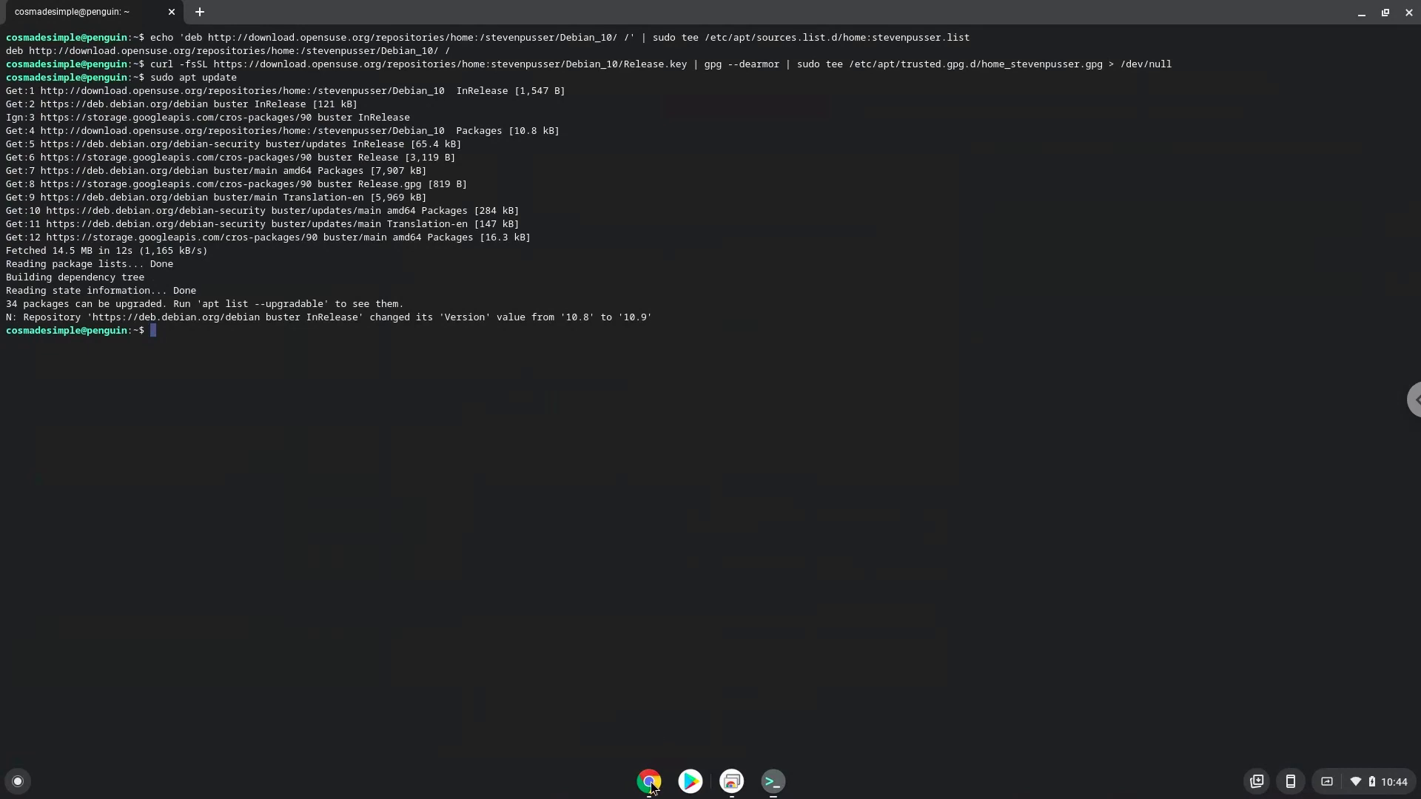
{"action": "left_click", "coordinate": [648, 779]}
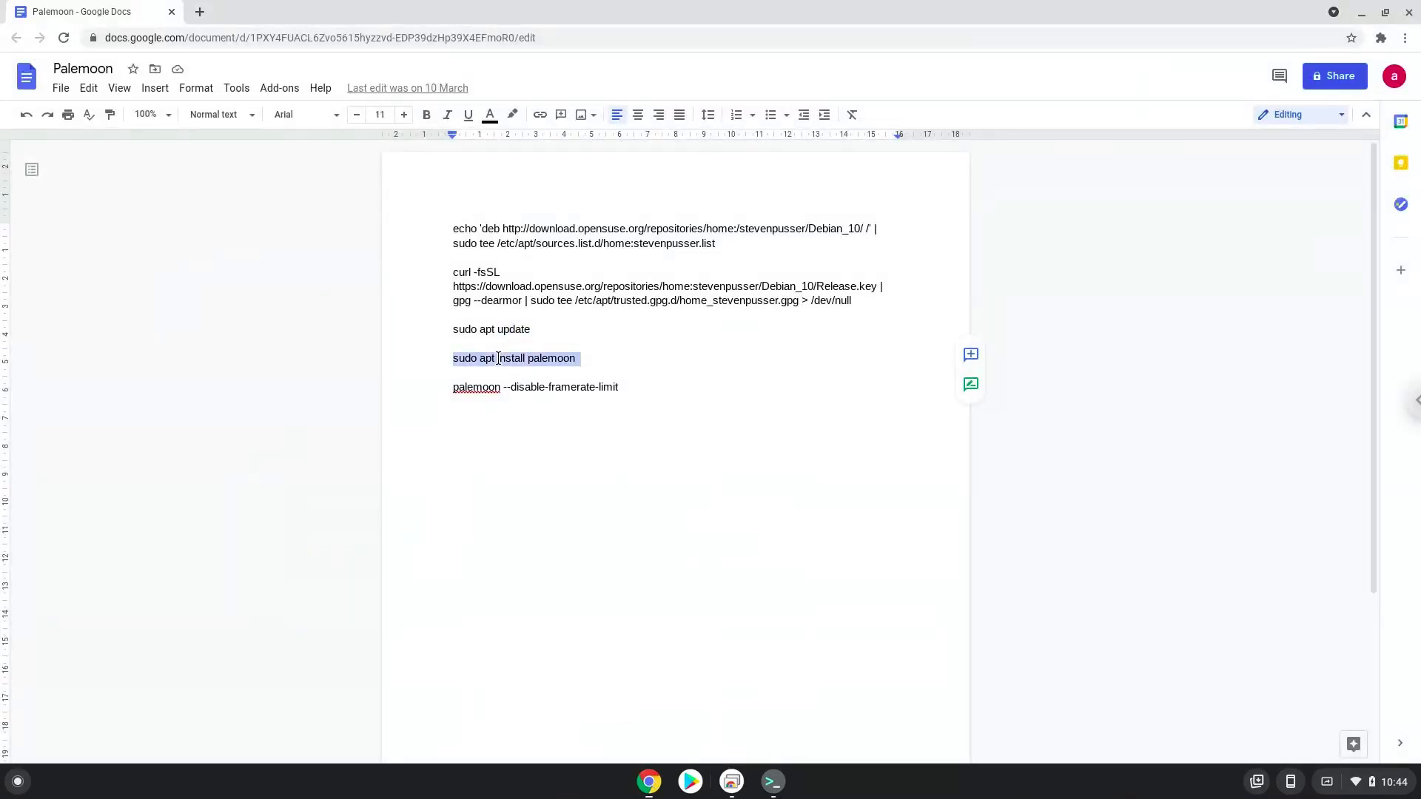
Run sudo apt install palemoon in the terminal to install Pale Moon 29.1.1
{"action": "right_click", "coordinate": [515, 358]}
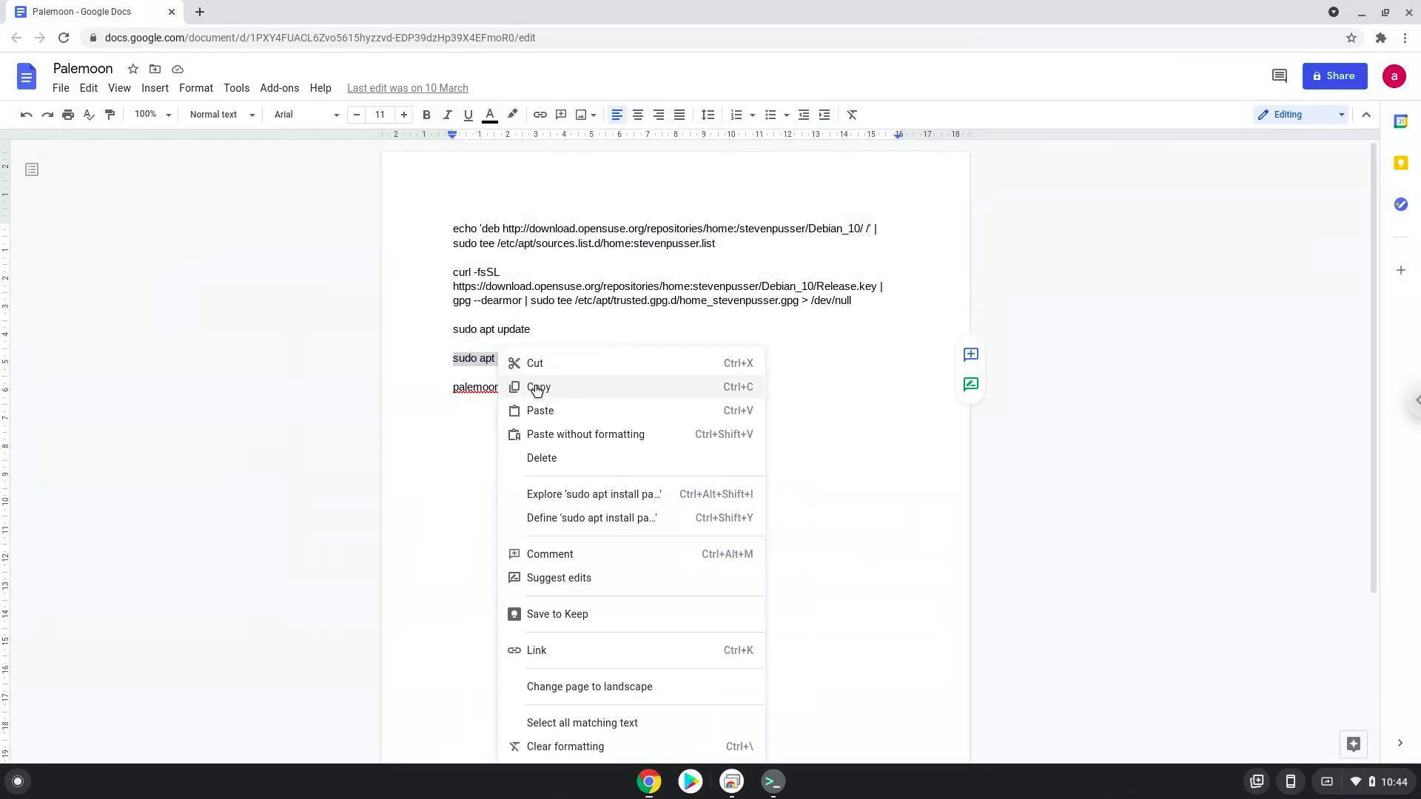
{"action": "left_click", "coordinate": [539, 386]}
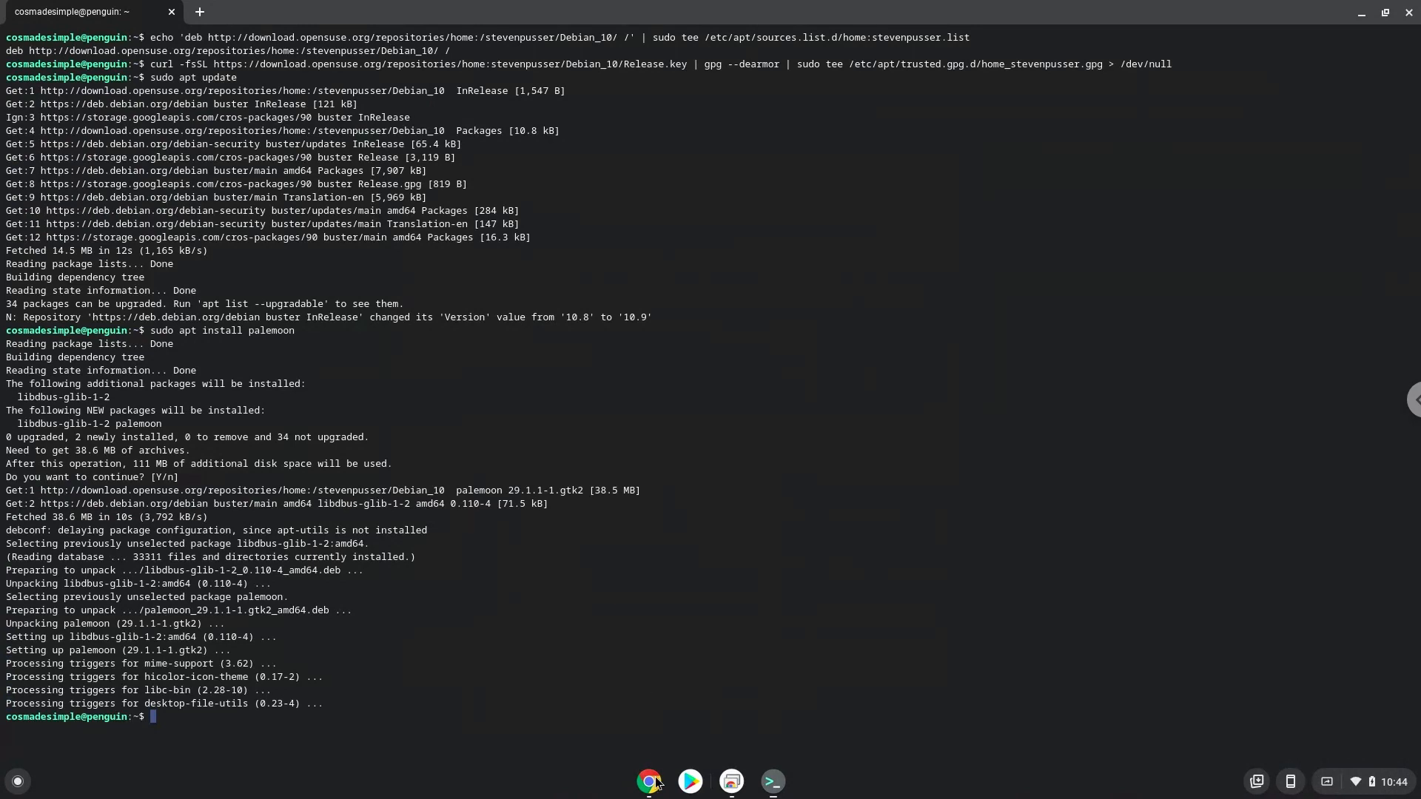
{"action": "left_click", "coordinate": [649, 781]}
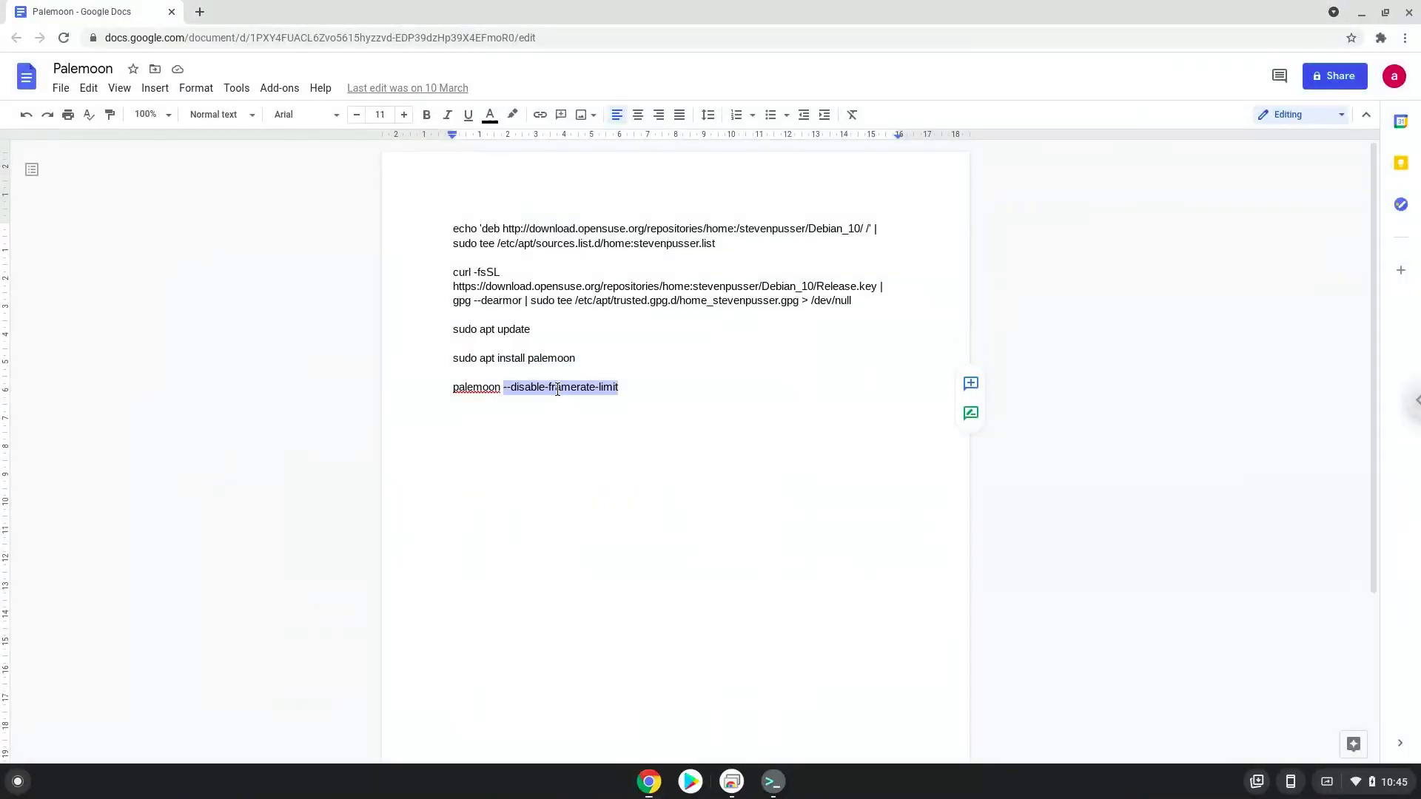
Launch Pale Moon from the terminal with palemoon --disable-framerate-limit
{"action": "type", "text": "r"}
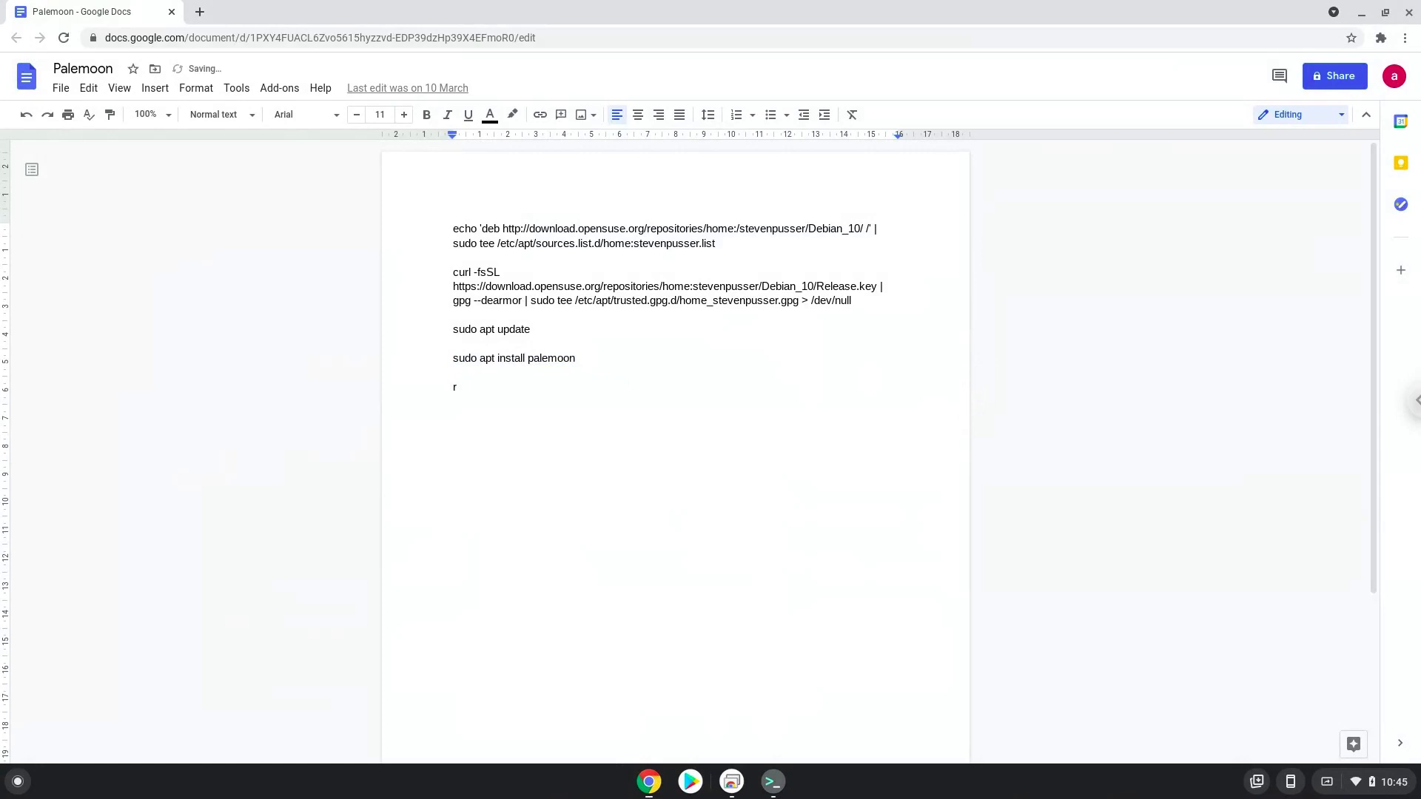
{"action": "type", "text": "alemoon --disable-framerate-limit"}
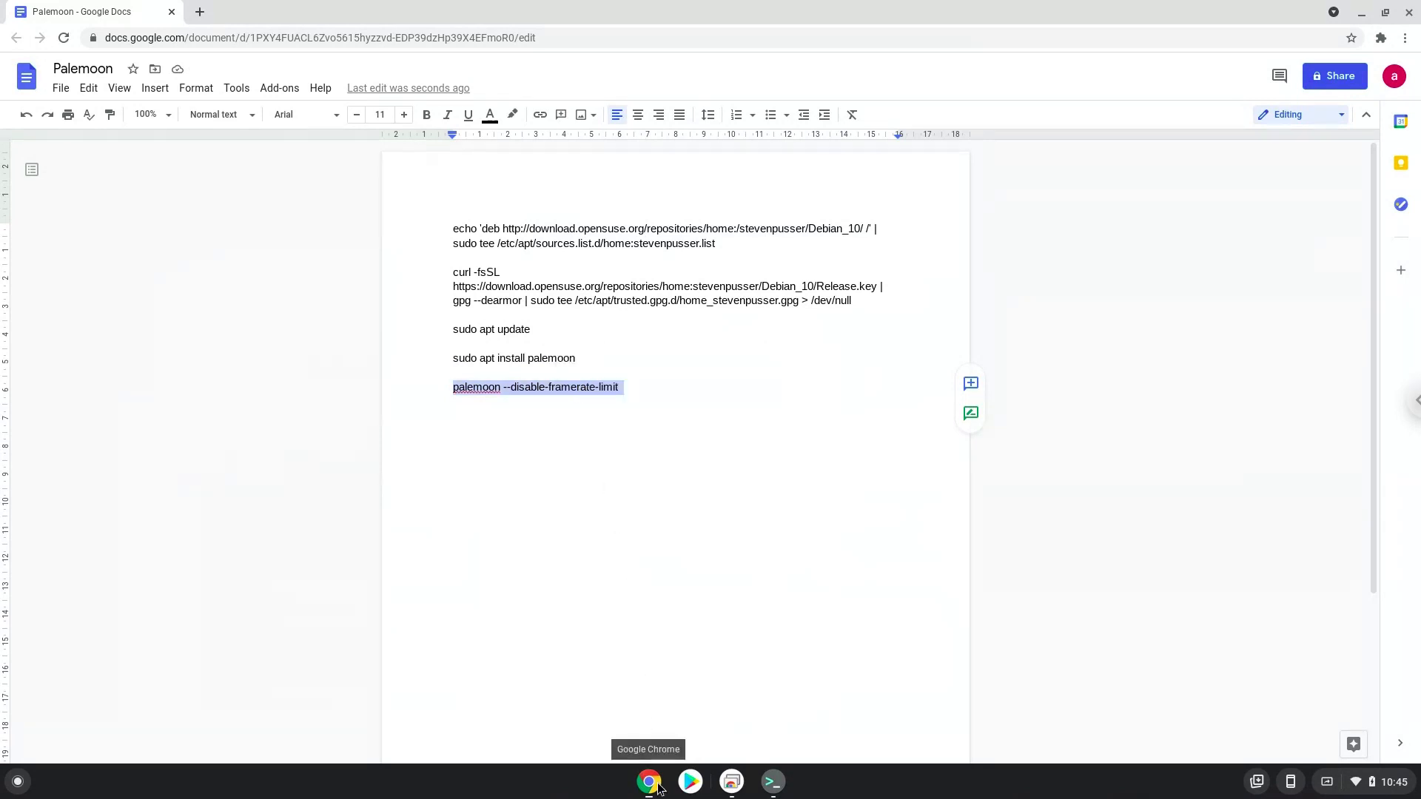
{"action": "left_click", "coordinate": [771, 781]}
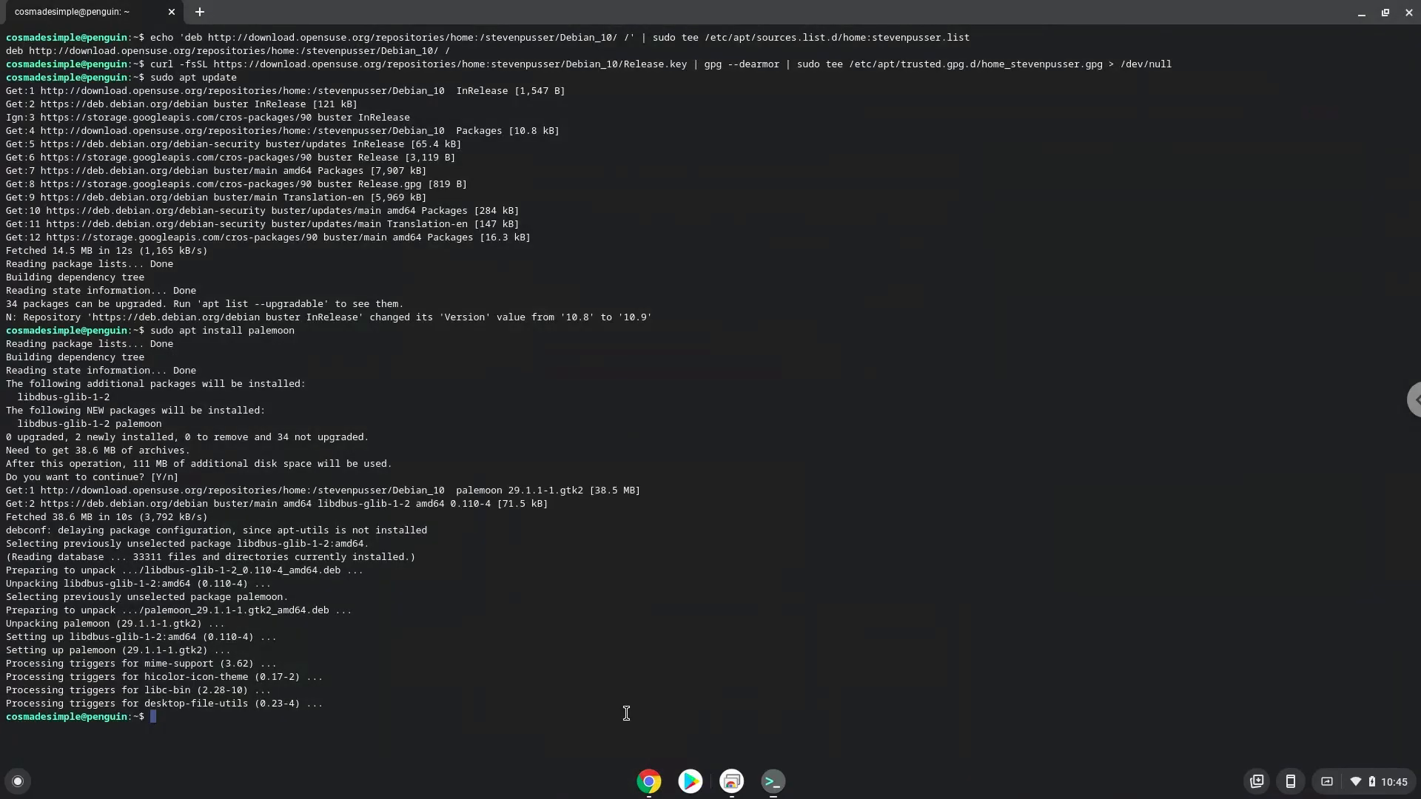
{"action": "type", "text": "palemoon --disable-framerate-limit"}
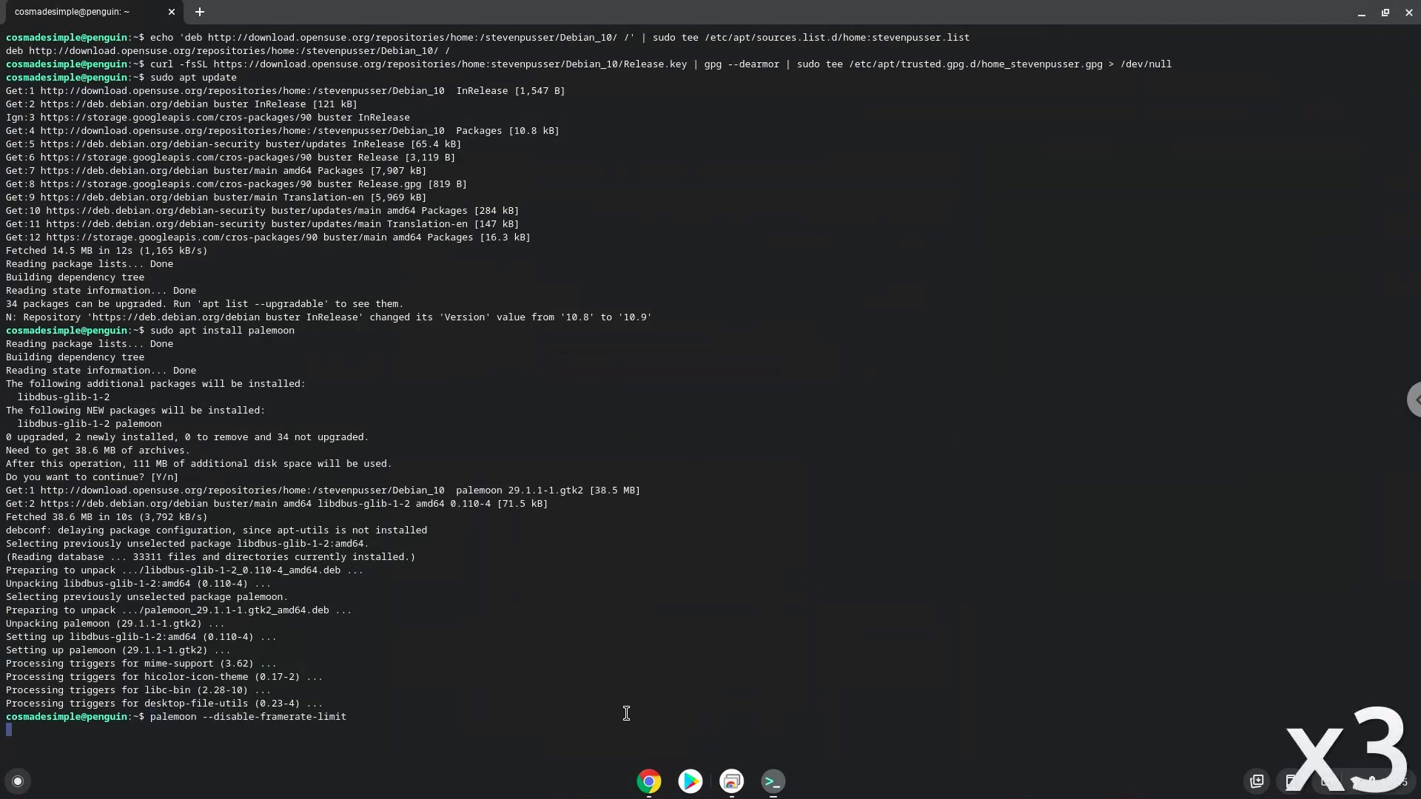
{"action": "key", "text": "Return"}
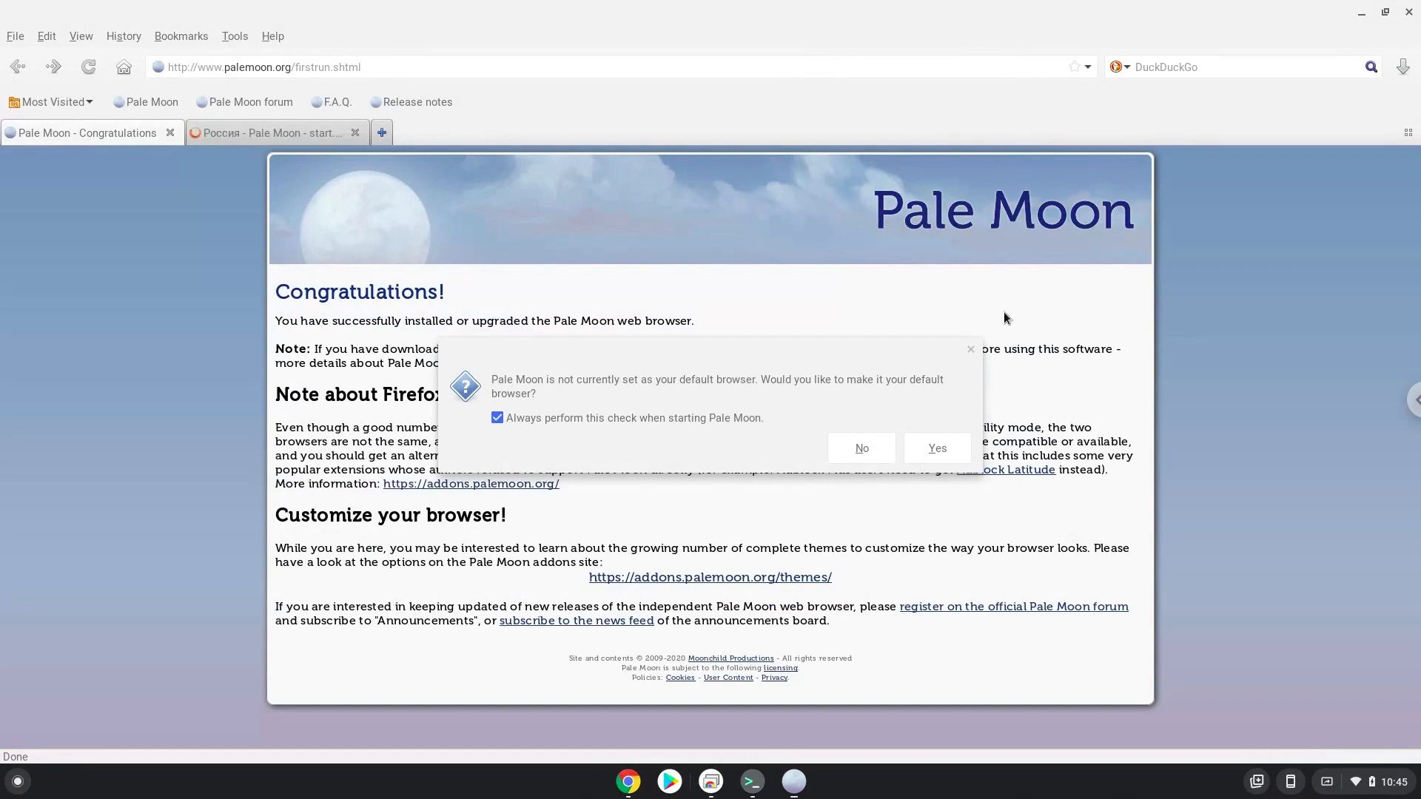
{"action": "mouse_move", "coordinate": [936, 447]}
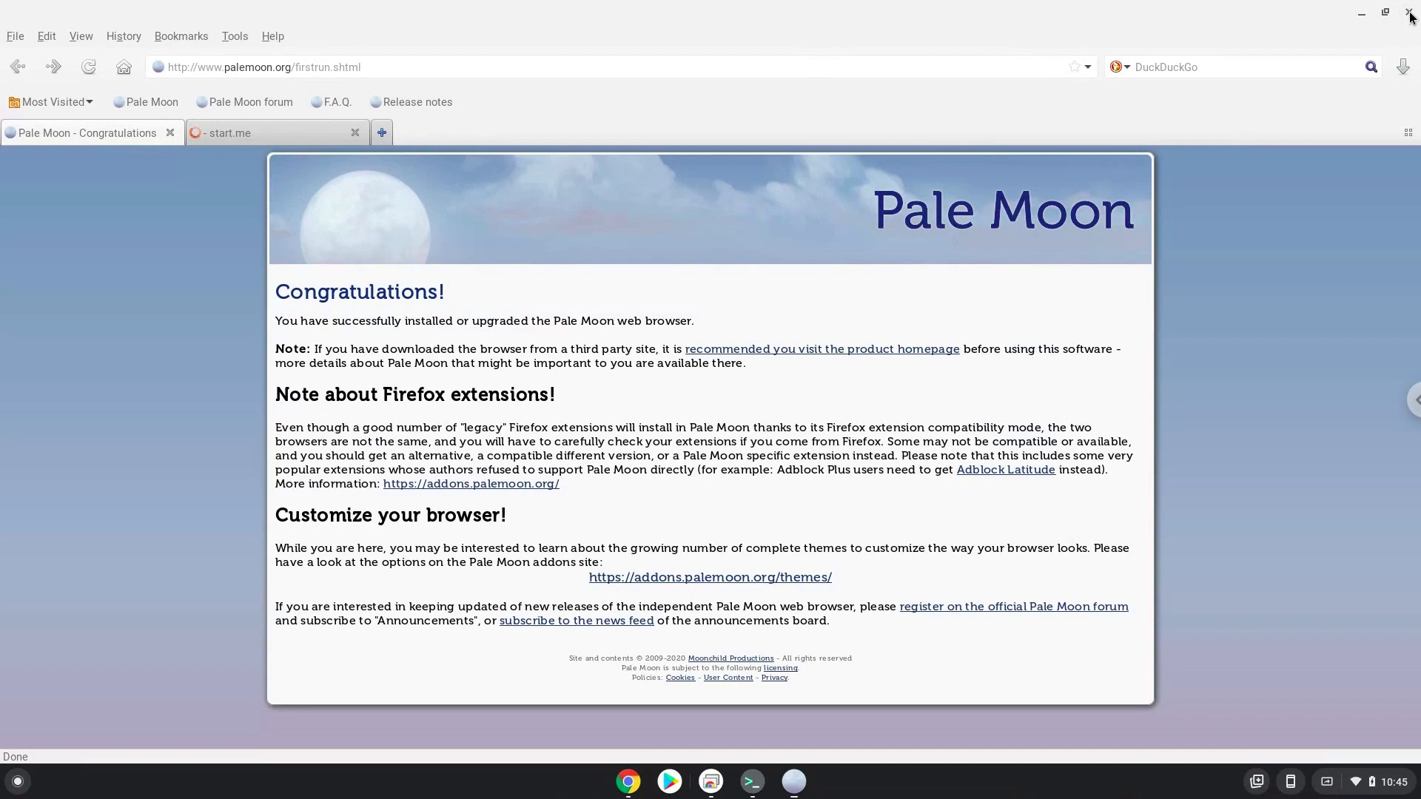
Close the Pale Moon window and confirm leaving the terminal app
{"action": "left_click", "coordinate": [1411, 13]}
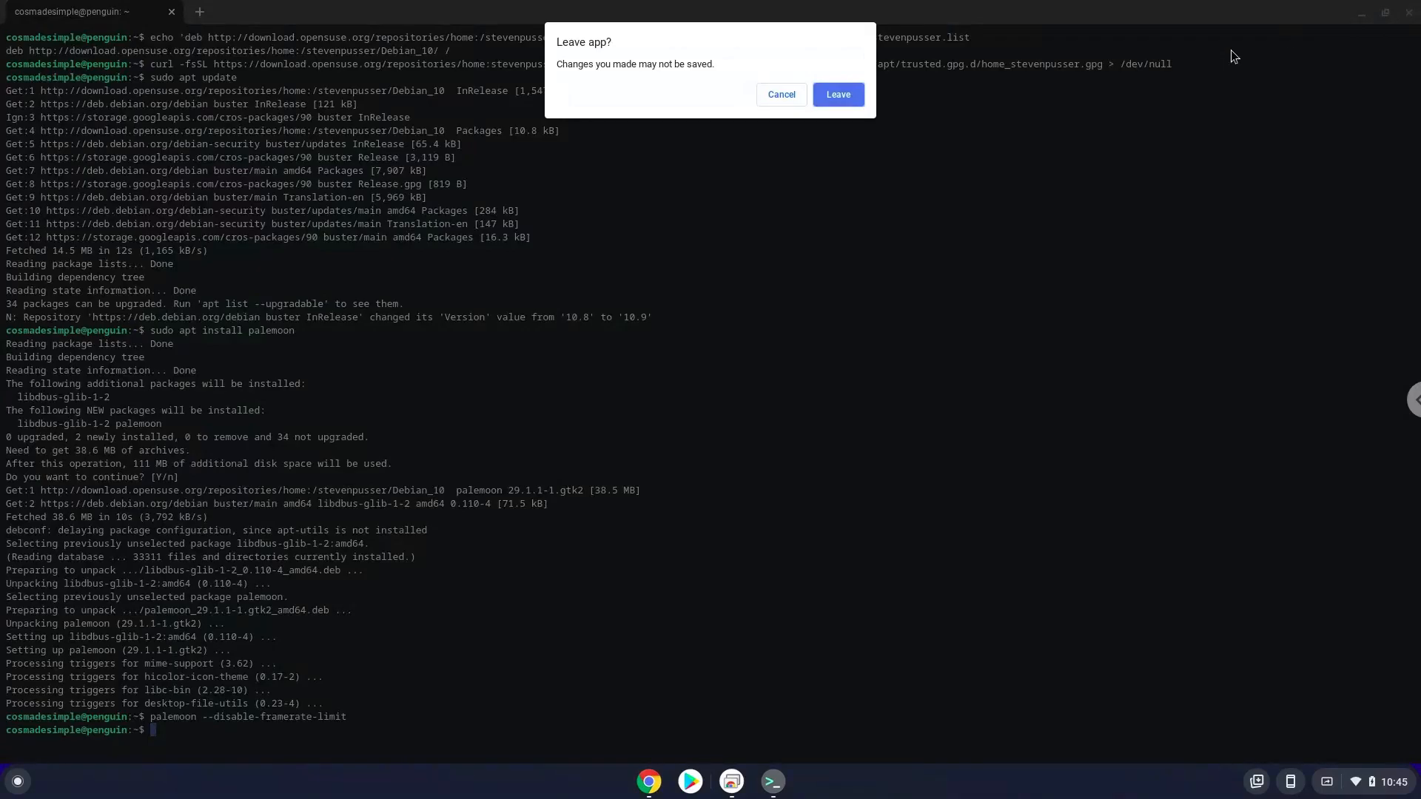
{"action": "left_click", "coordinate": [834, 95]}
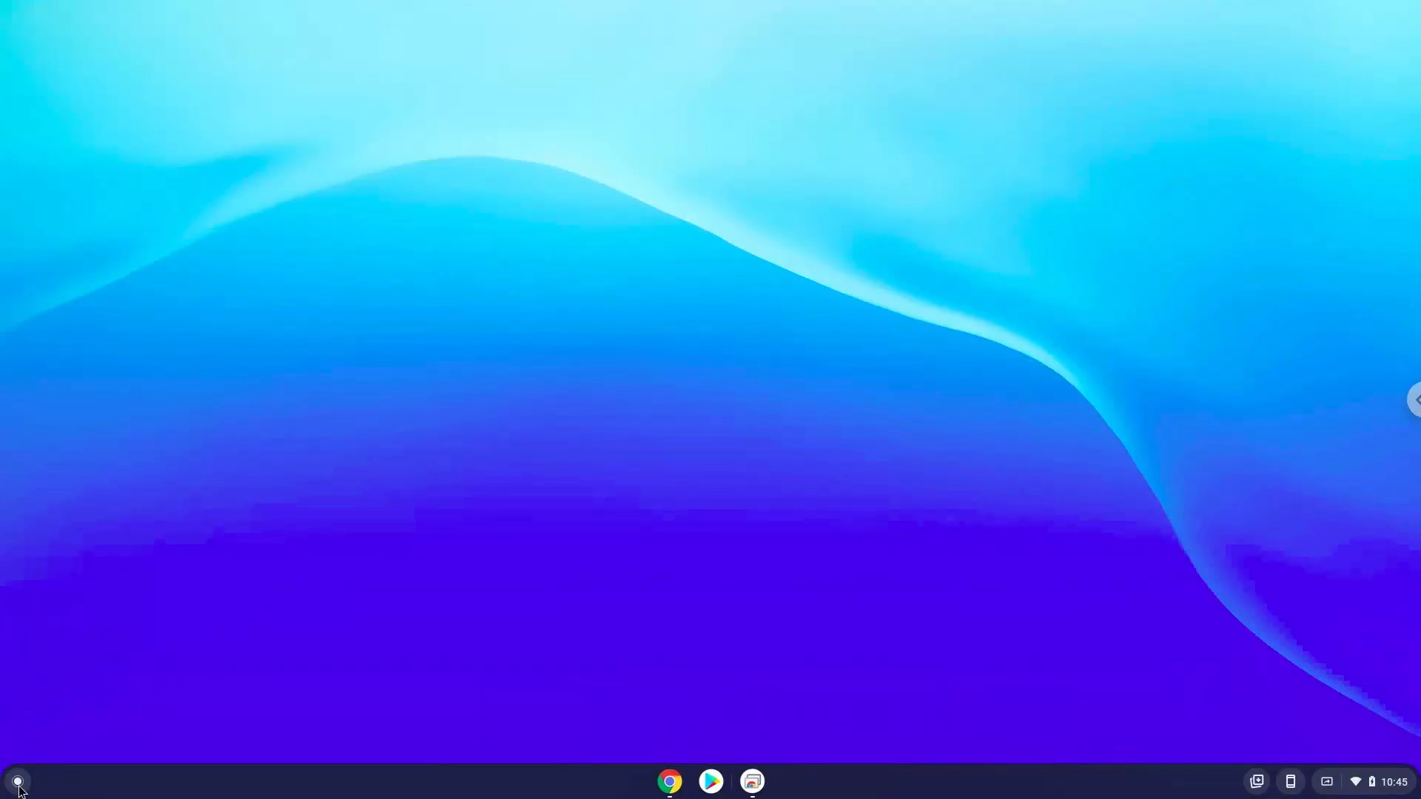
Show the launcher's Linux apps folder listing Pale Moon alongside Terminal
{"action": "left_click", "coordinate": [16, 781]}
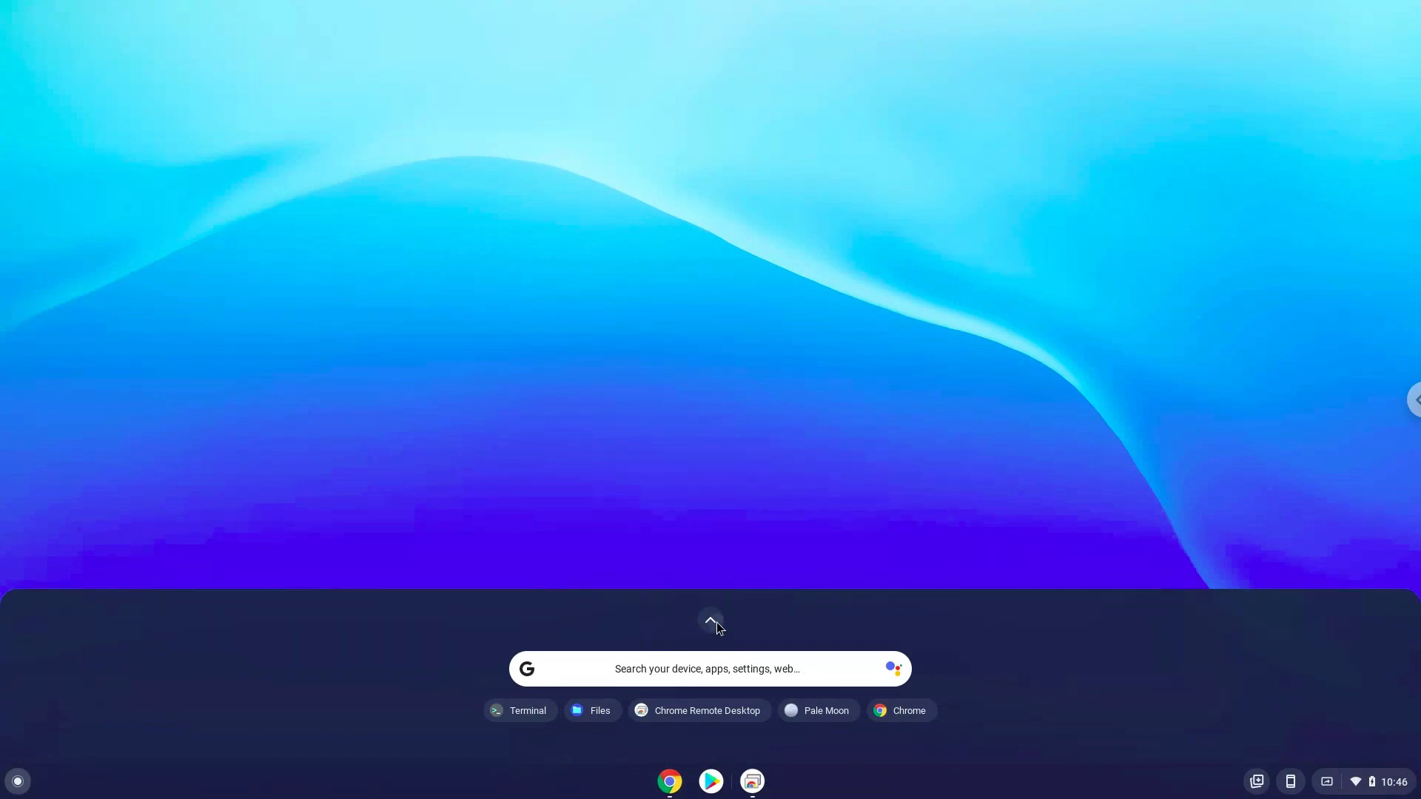
{"action": "left_click", "coordinate": [709, 623]}
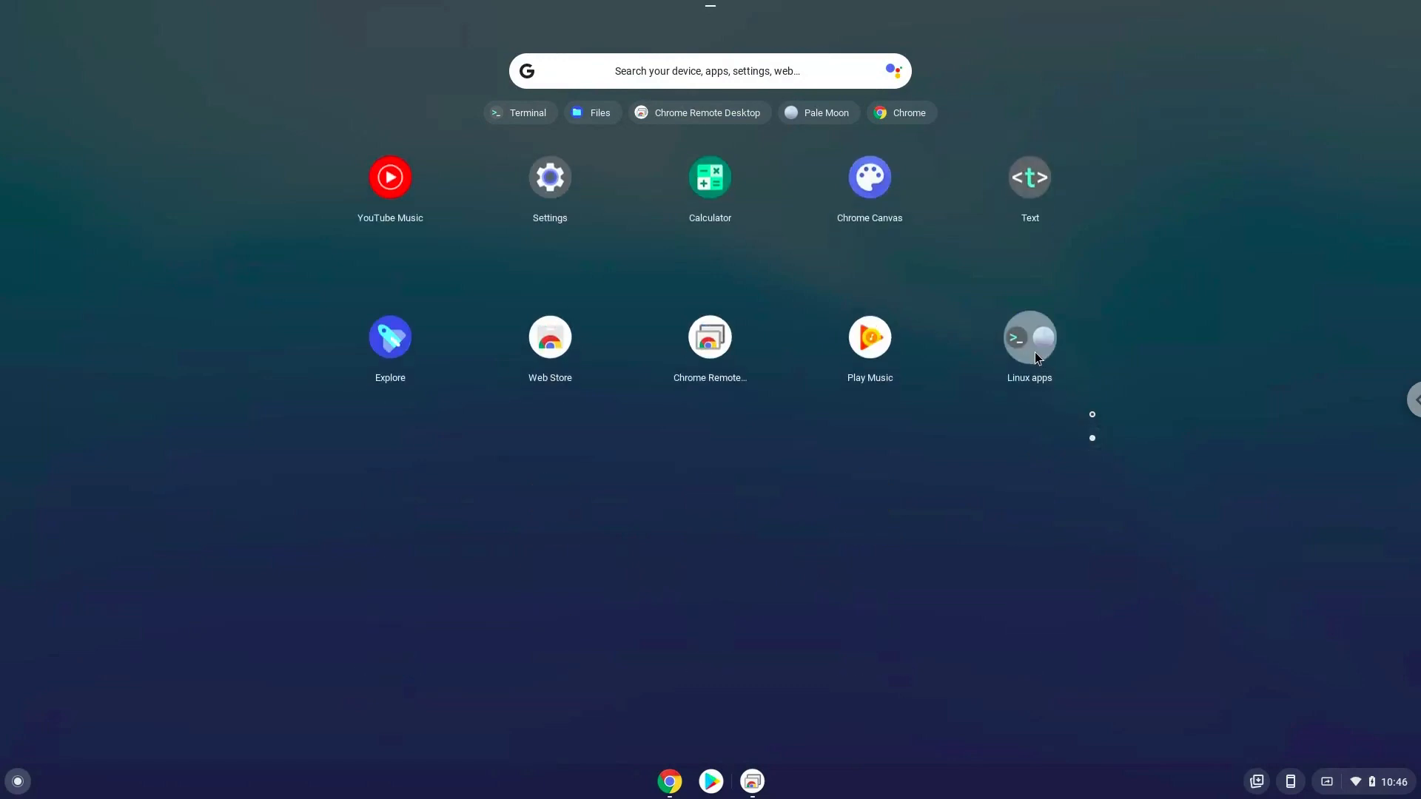
{"action": "left_click", "coordinate": [1029, 336]}
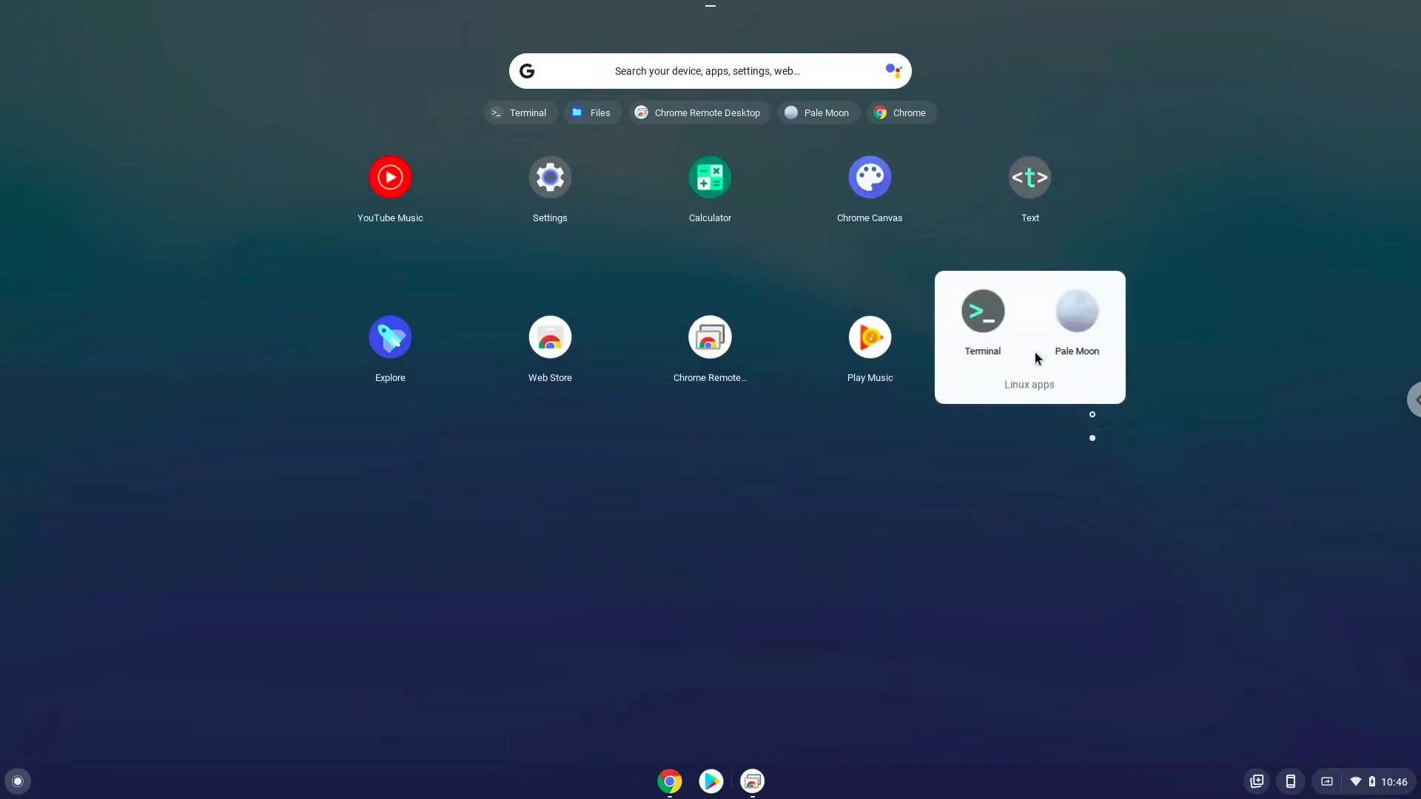